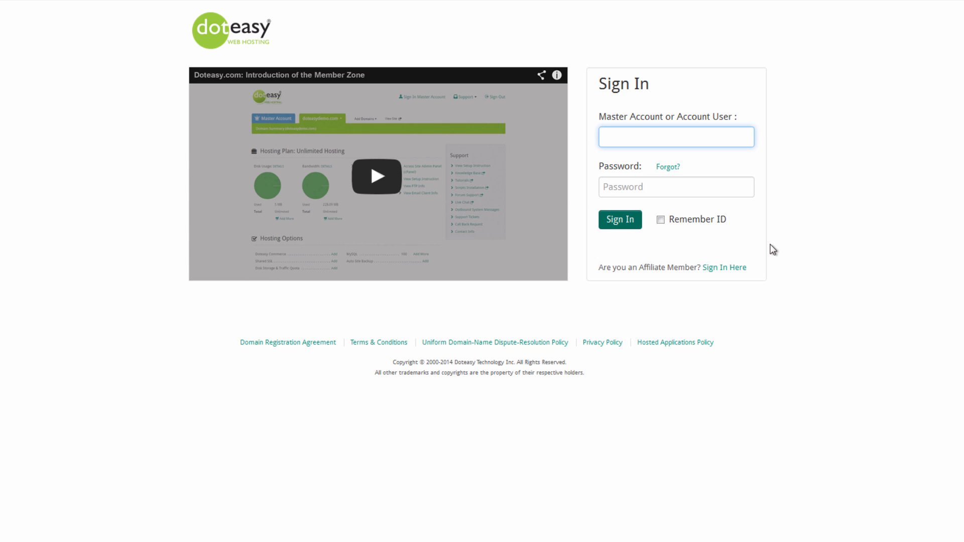
# Sign in to Doteasy Member Zone with the sampledomain.net account ID and password.
pyautogui.click(676, 137)
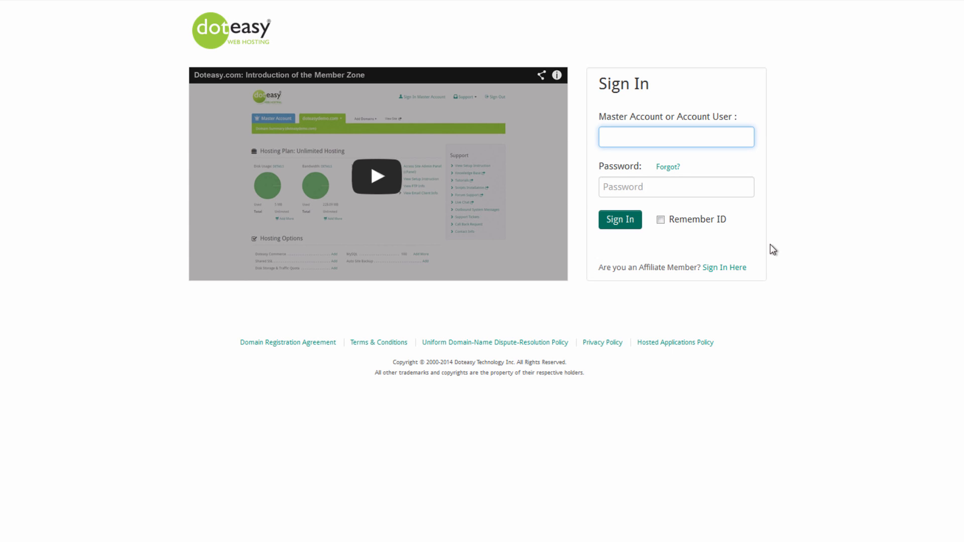
pyautogui.click(675, 136)
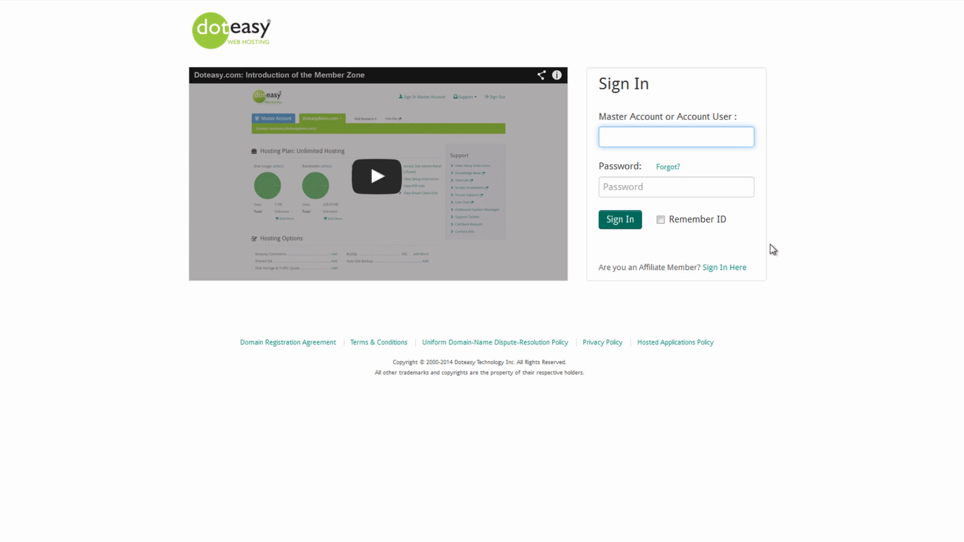
pyautogui.click(675, 136)
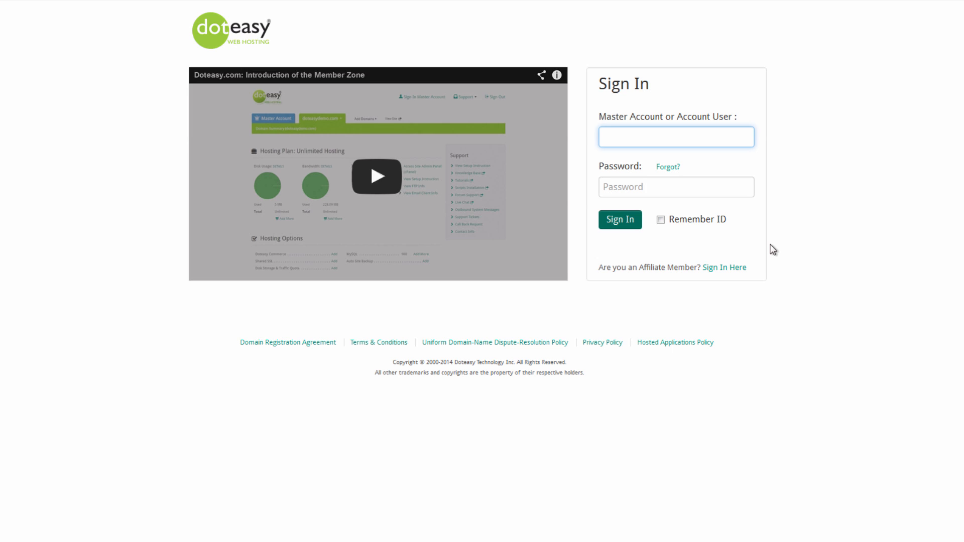
pyautogui.write('sample')
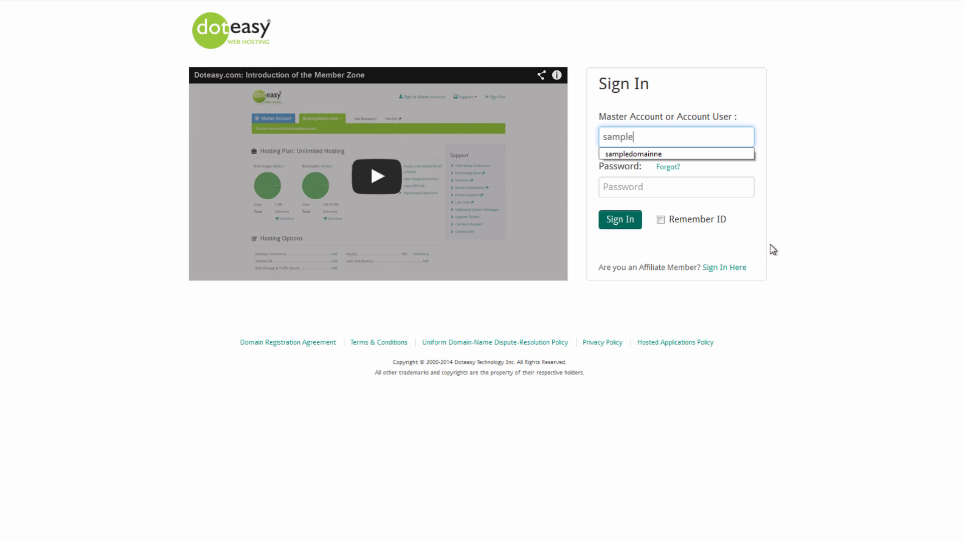
pyautogui.write('domainne')
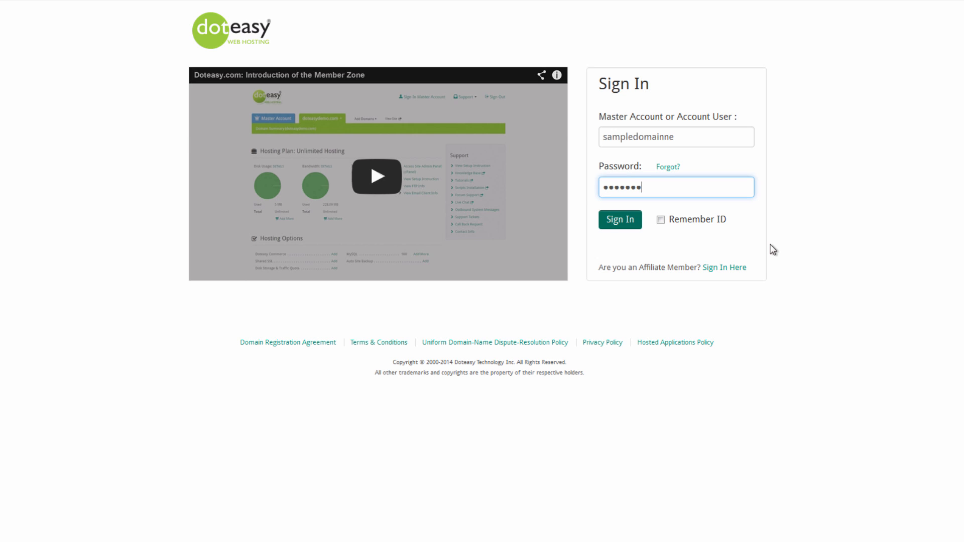
pyautogui.write('••')
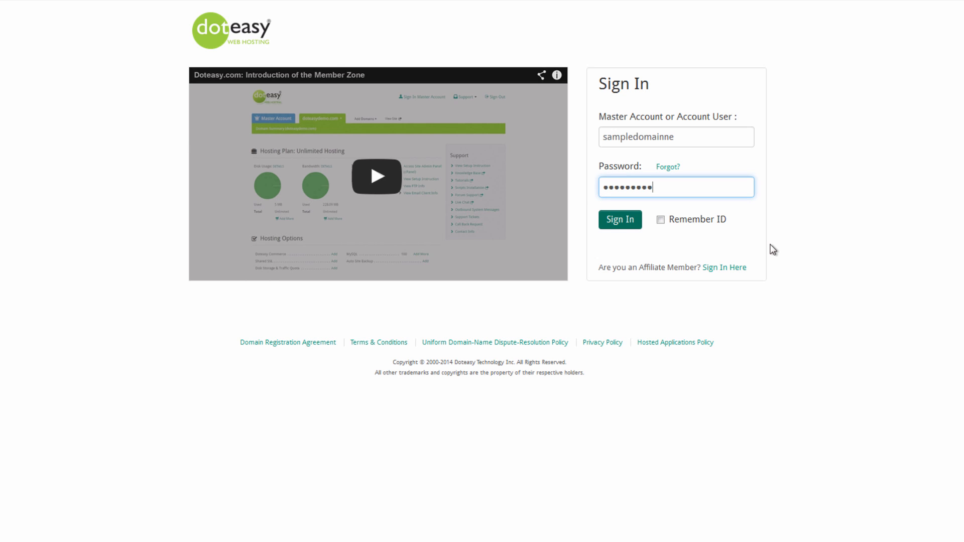
pyautogui.click(619, 220)
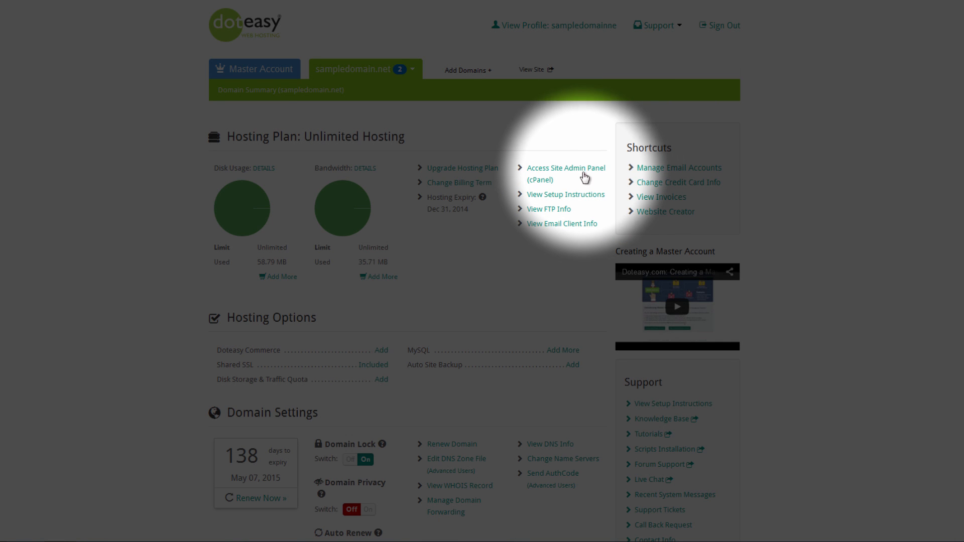
# Open cPanel's Email Accounts page and scroll to the sampledomain.net mailbox list.
pyautogui.click(565, 172)
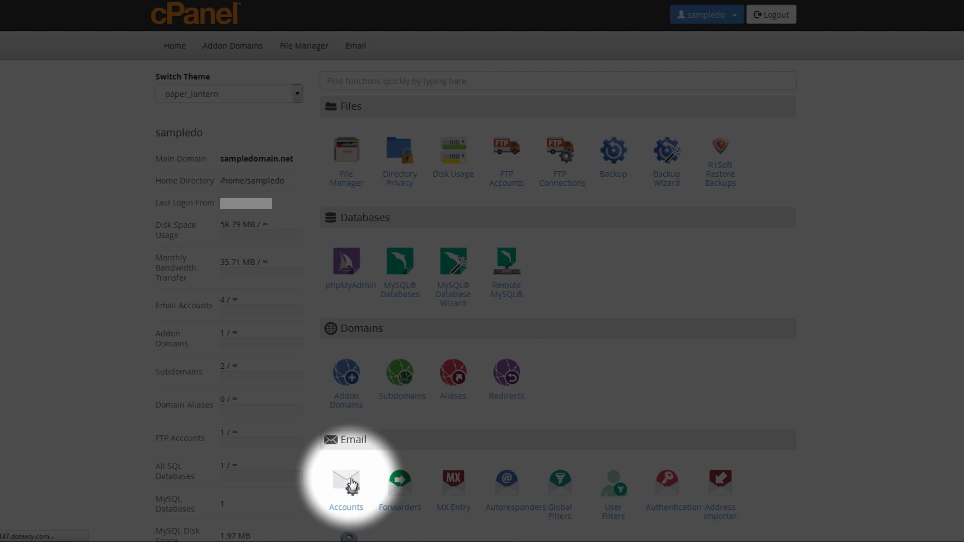
pyautogui.click(346, 482)
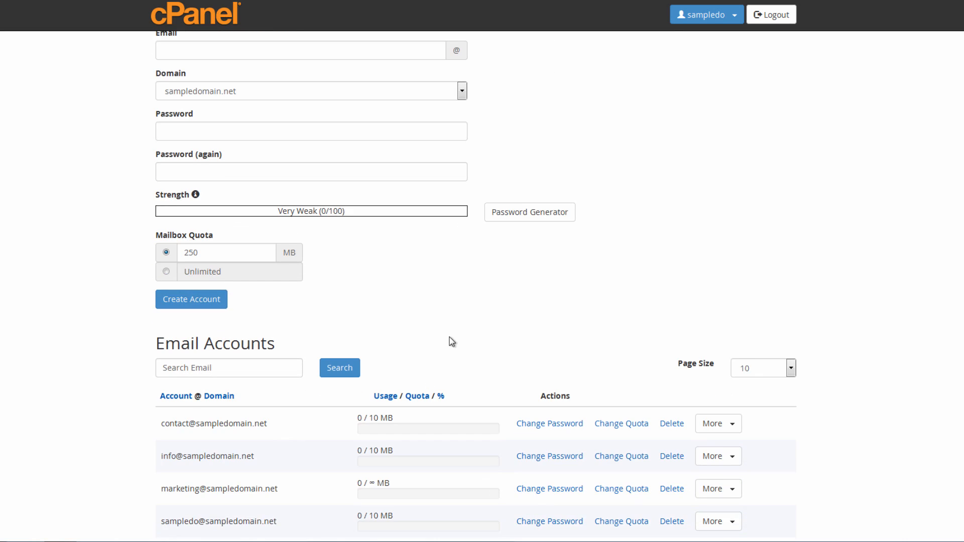
pyautogui.scroll(-3)
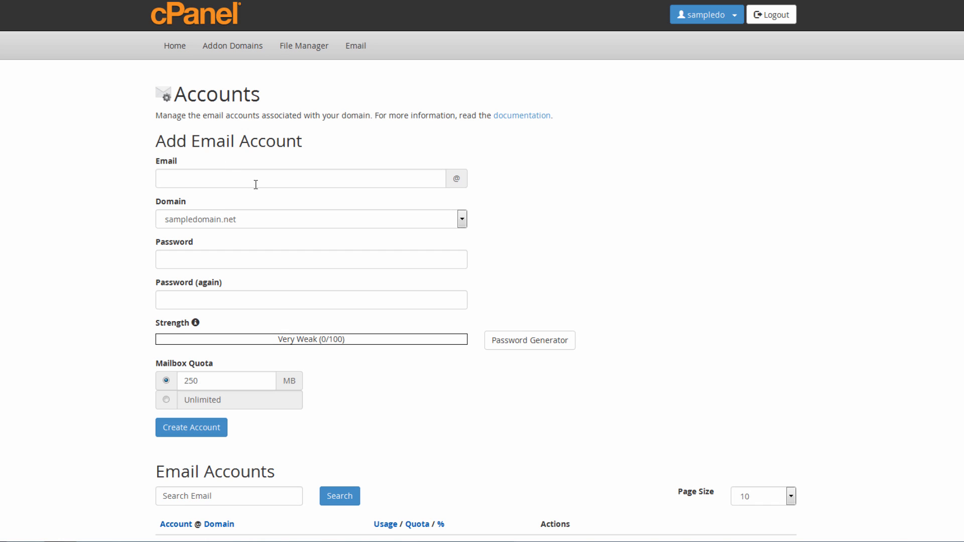
pyautogui.scroll(-3)
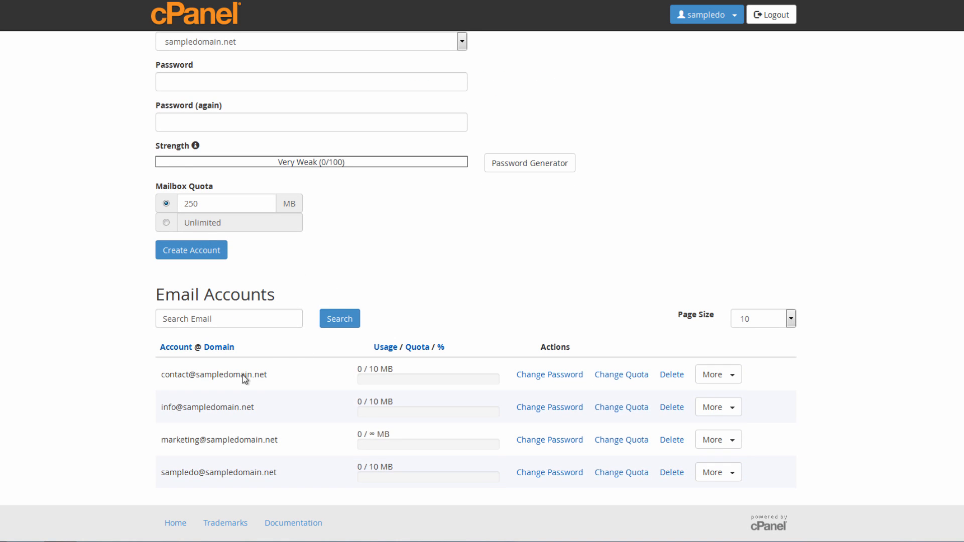
pyautogui.moveTo(316, 416)
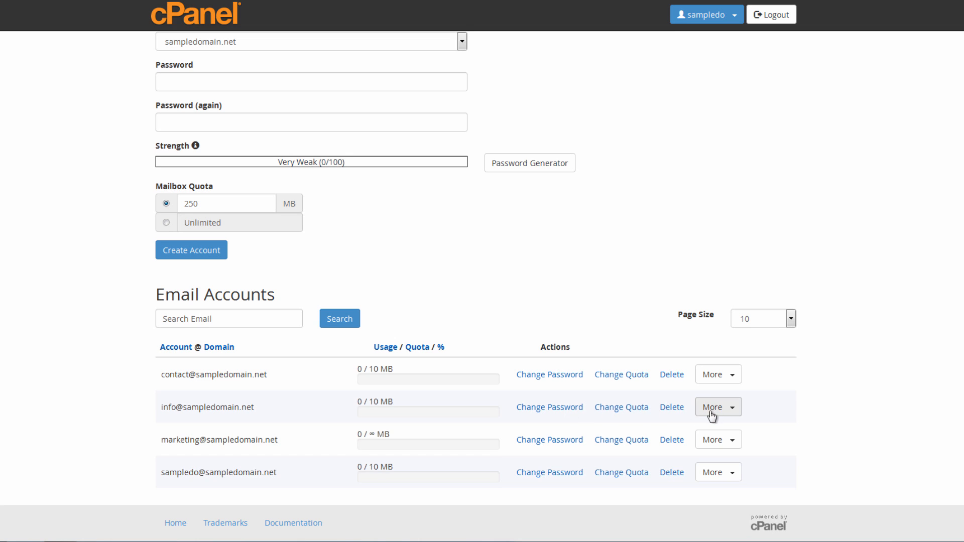
pyautogui.click(716, 407)
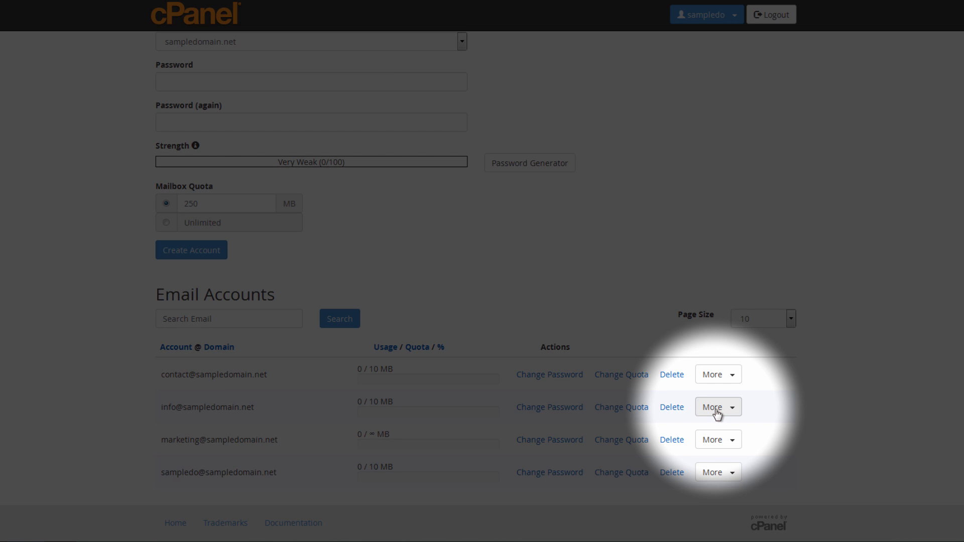
pyautogui.click(718, 407)
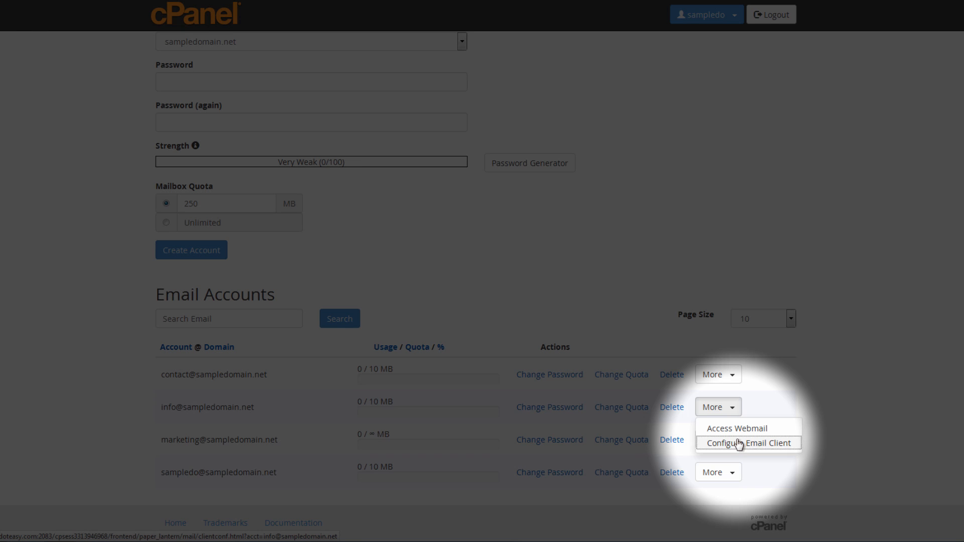
pyautogui.click(745, 443)
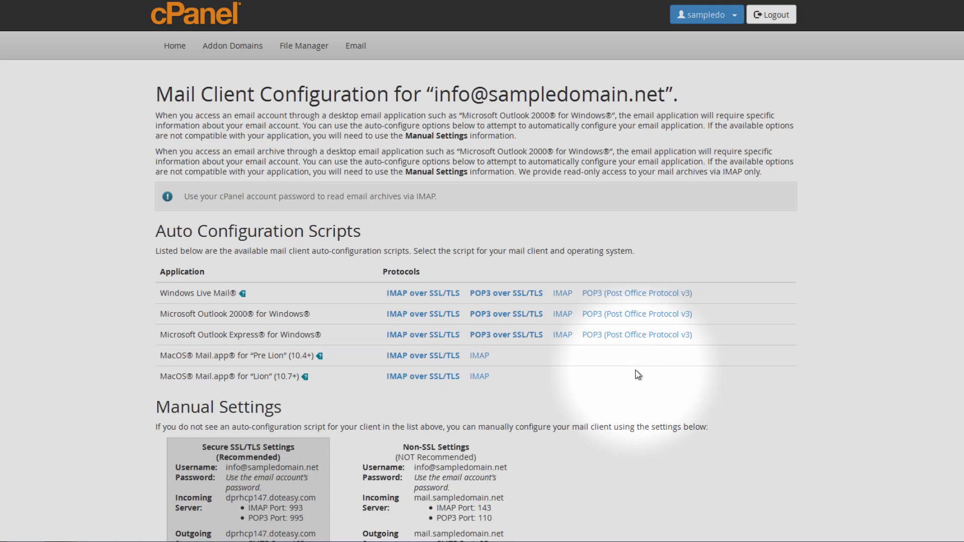
pyautogui.scroll(-3)
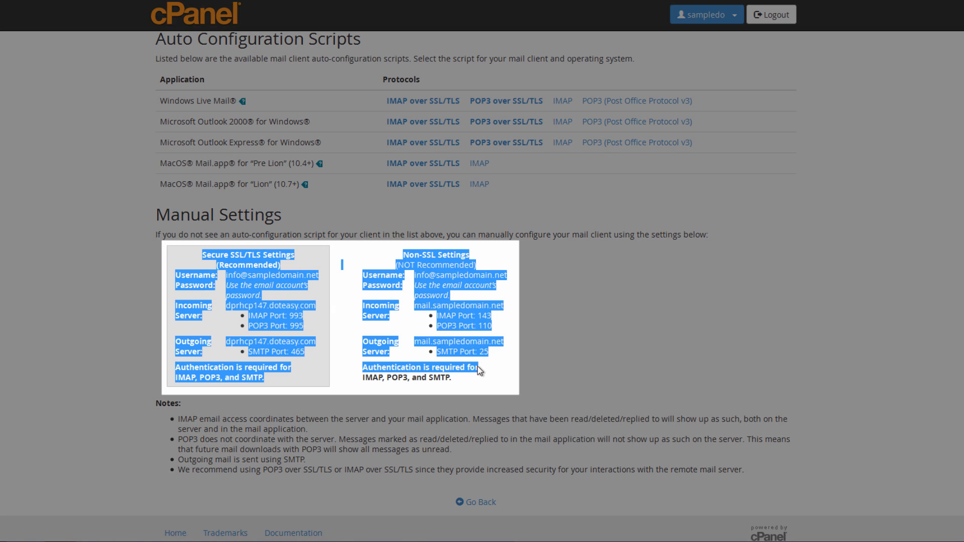
pyautogui.click(480, 374)
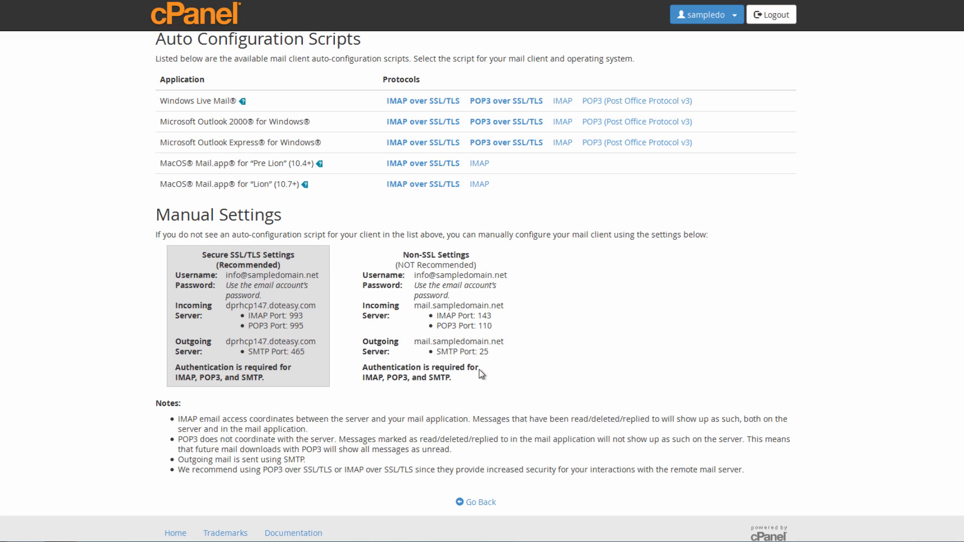
pyautogui.moveTo(435, 326)
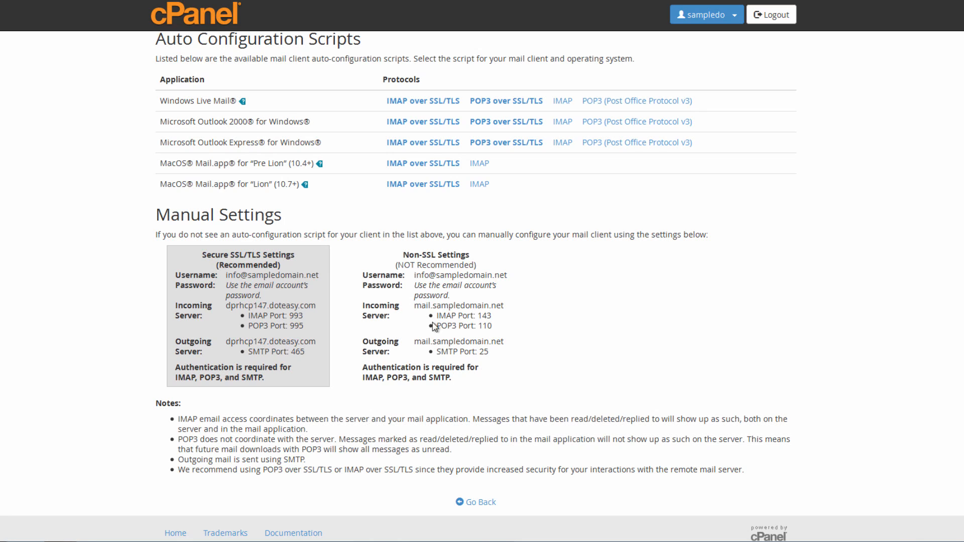
pyautogui.moveTo(370, 301)
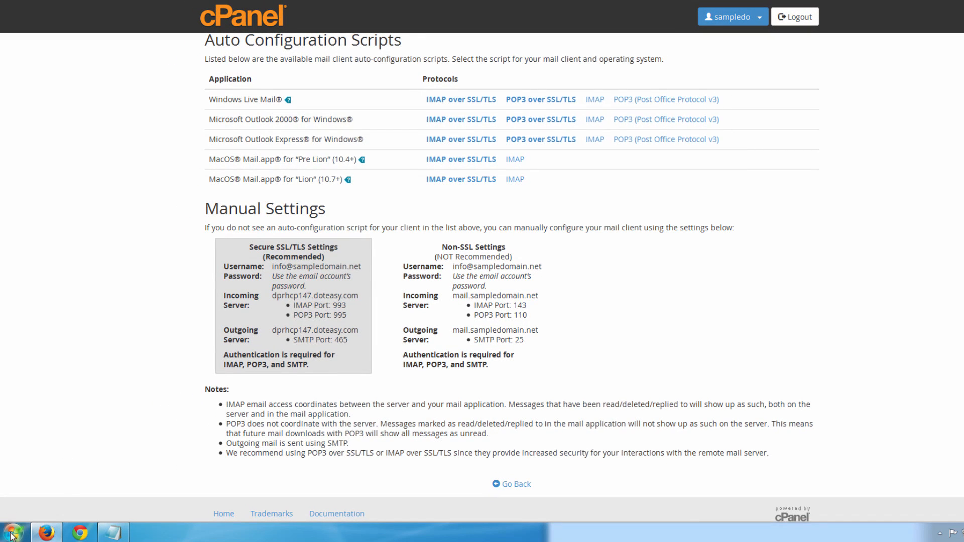
# Launch Outlook 2013 from Start > All Programs > Microsoft Office 2013.
pyautogui.click(11, 531)
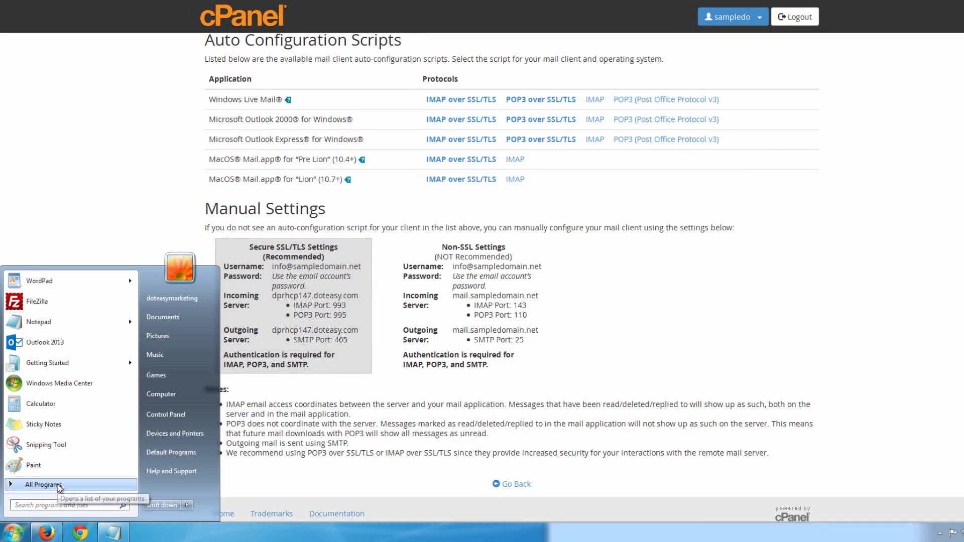
pyautogui.click(43, 484)
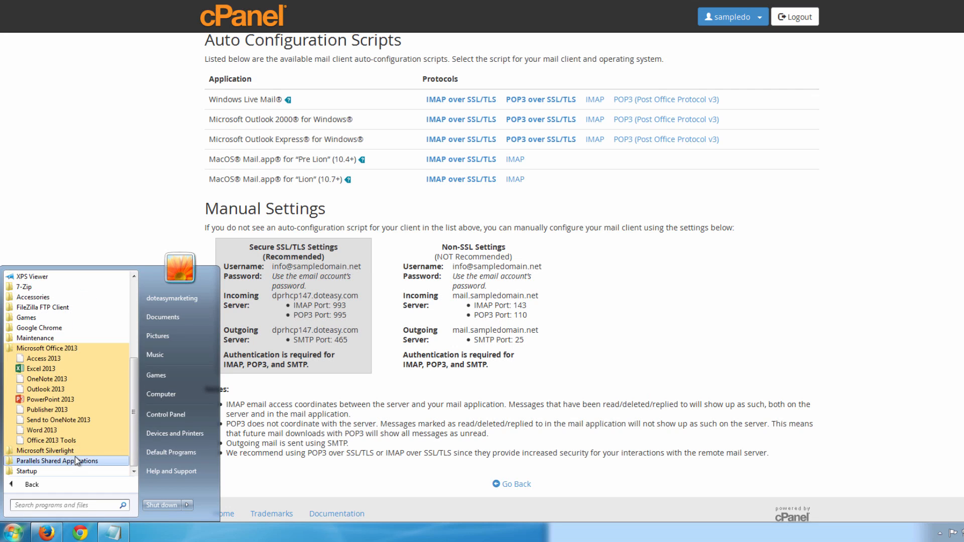
pyautogui.moveTo(47, 379)
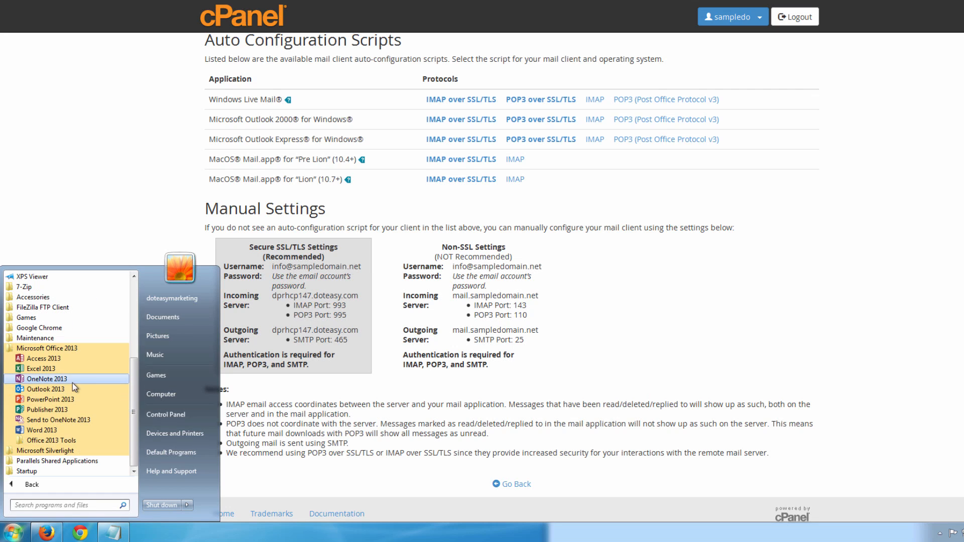
pyautogui.click(732, 277)
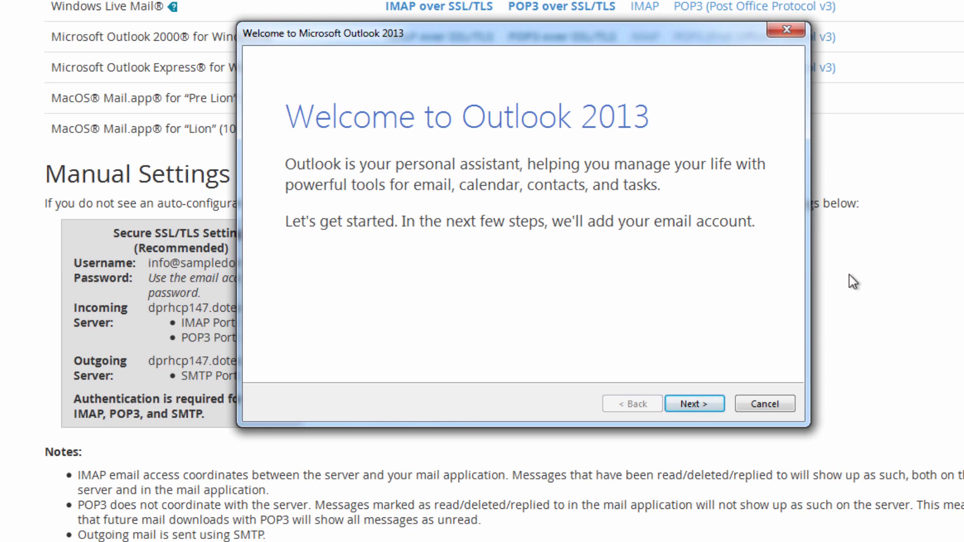
pyautogui.moveTo(607, 222)
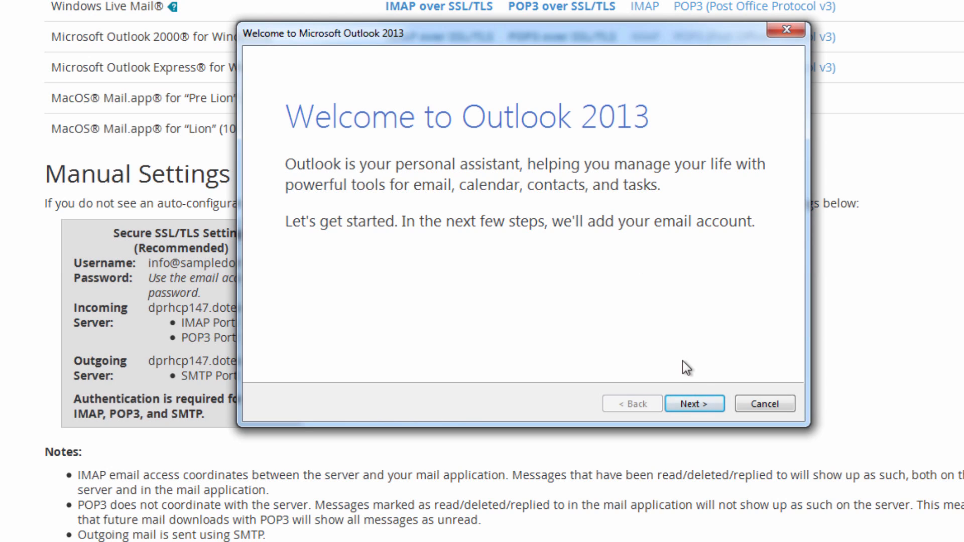
# Start adding an email account from the Outlook welcome screen.
pyautogui.click(693, 403)
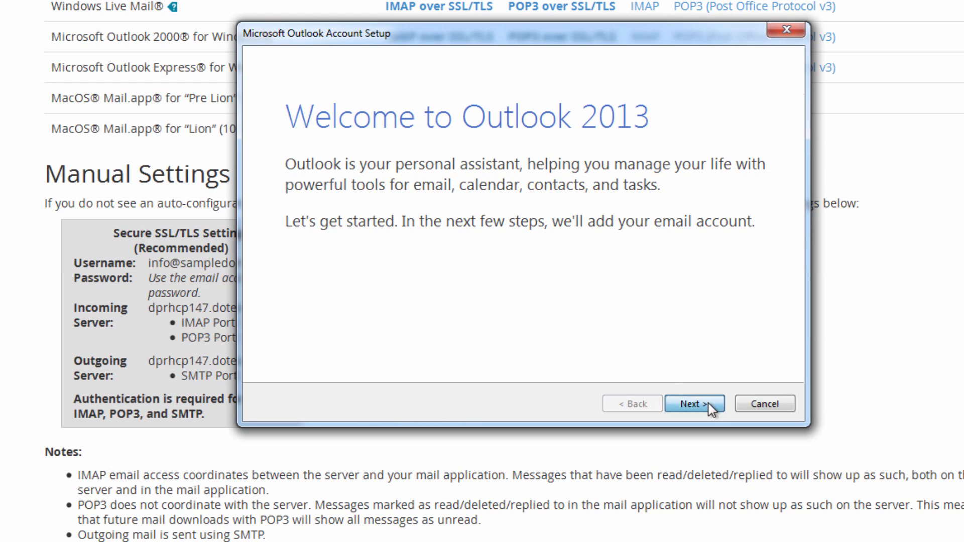
pyautogui.click(694, 403)
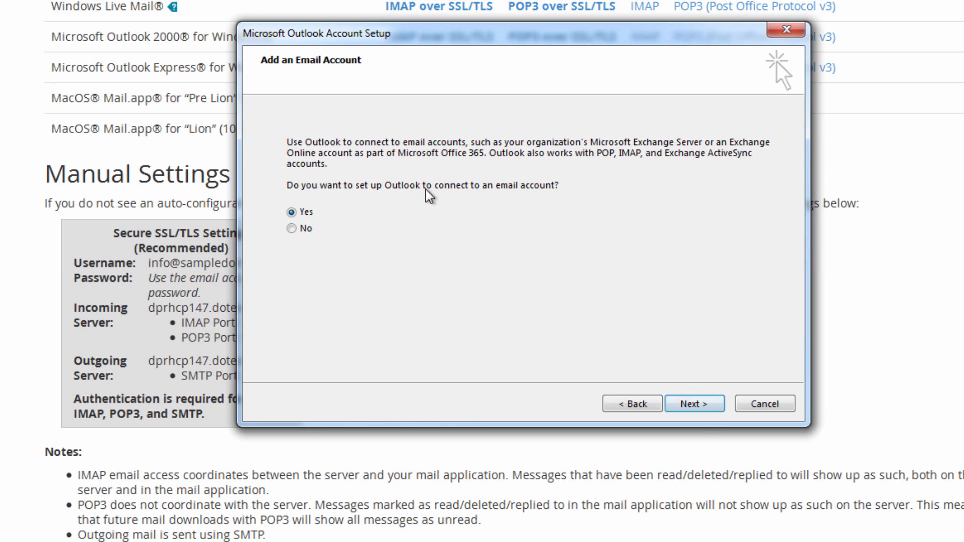
pyautogui.moveTo(479, 223)
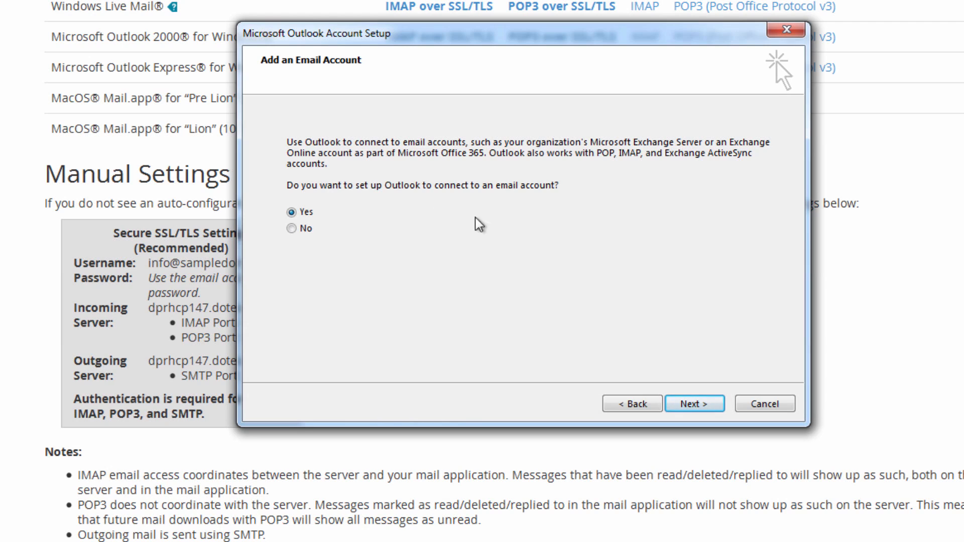
pyautogui.click(694, 404)
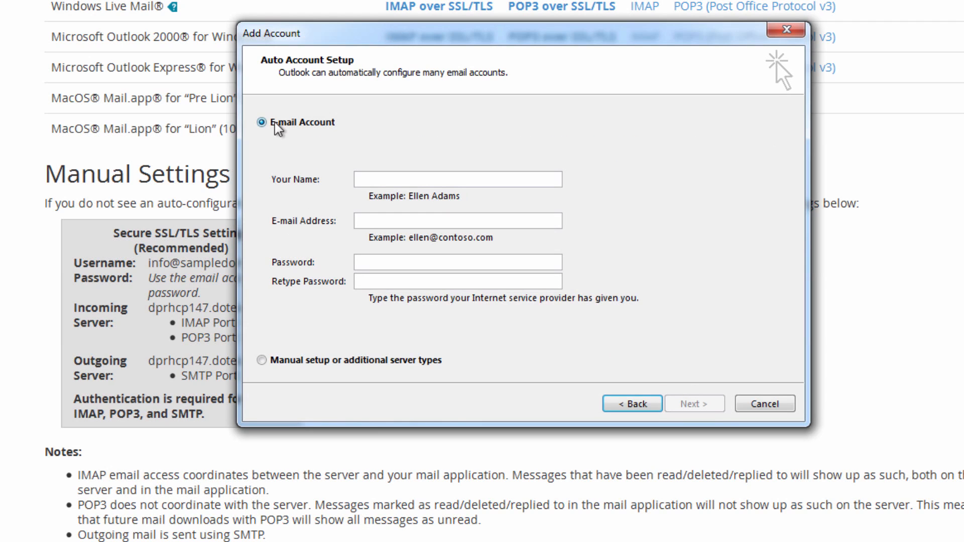
pyautogui.moveTo(434, 214)
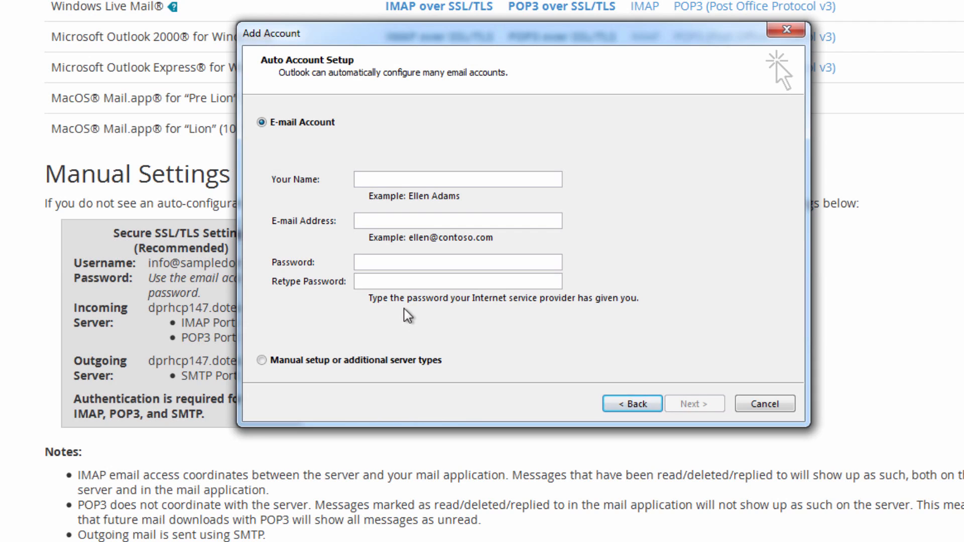
# Choose manual setup with the POP or IMAP service type.
pyautogui.click(262, 360)
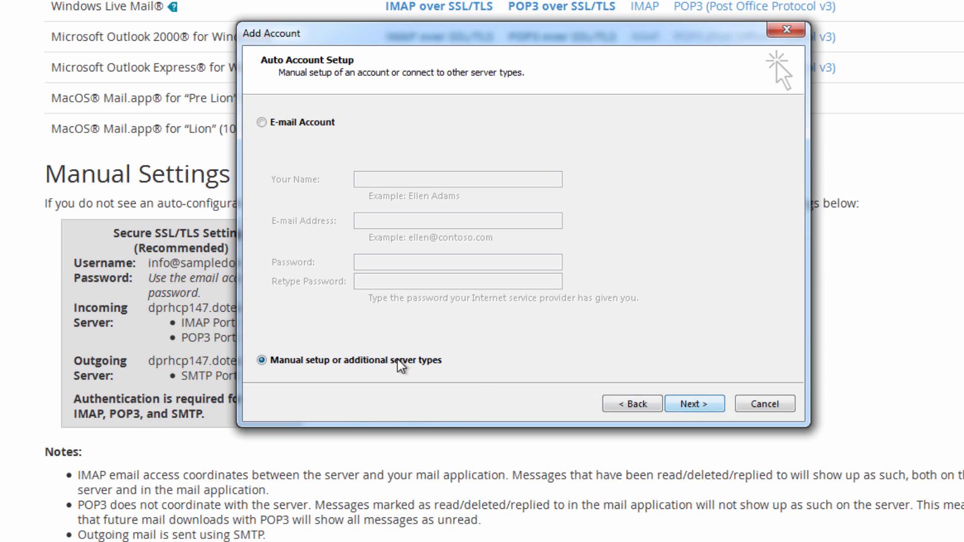
pyautogui.click(693, 403)
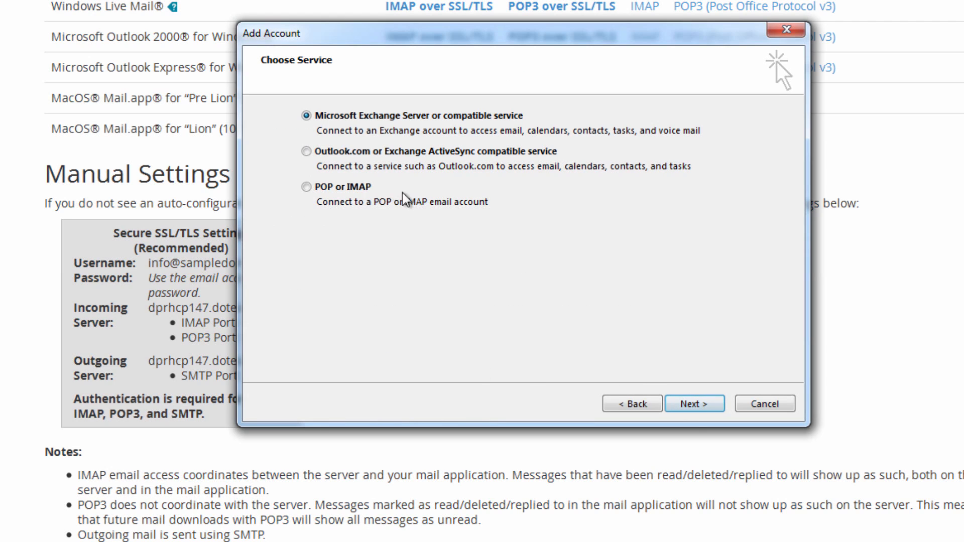
pyautogui.click(306, 187)
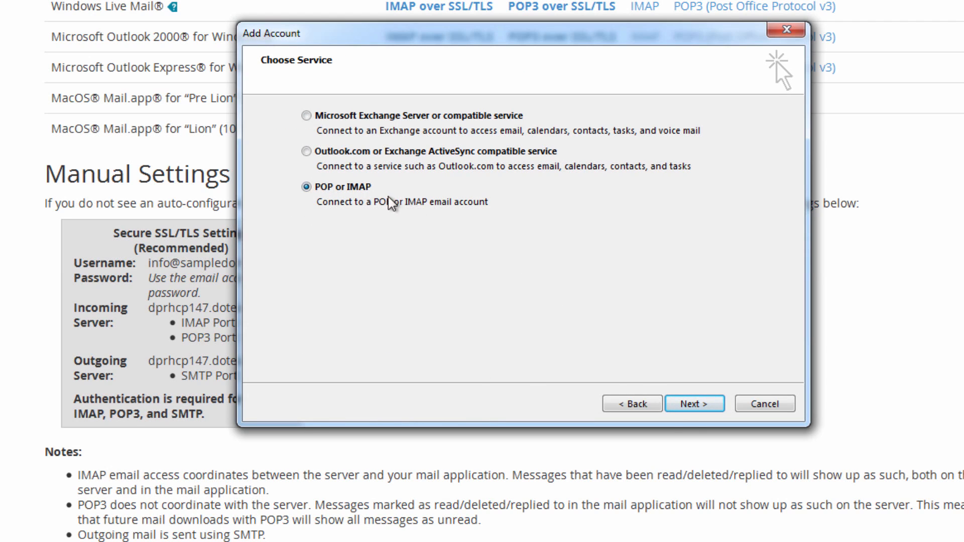
pyautogui.moveTo(694, 403)
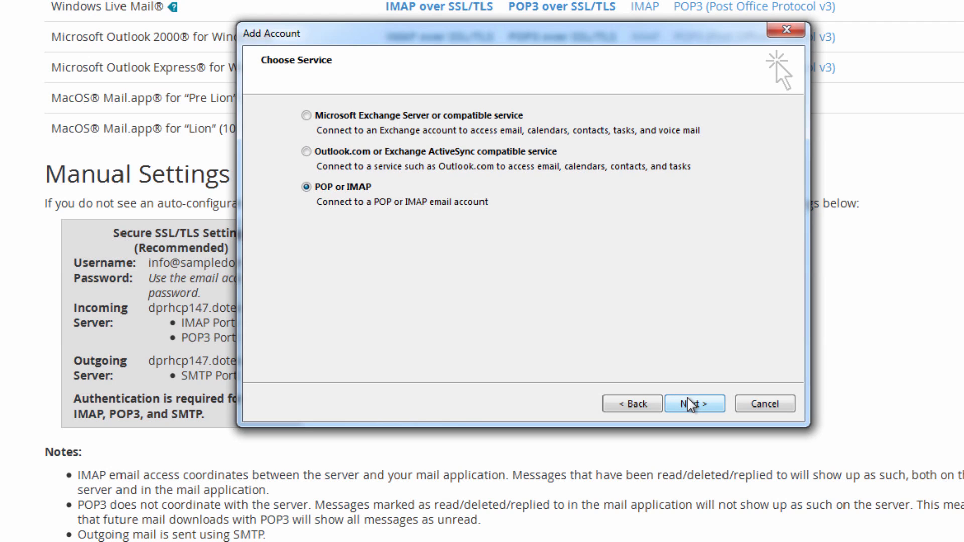
pyautogui.click(693, 404)
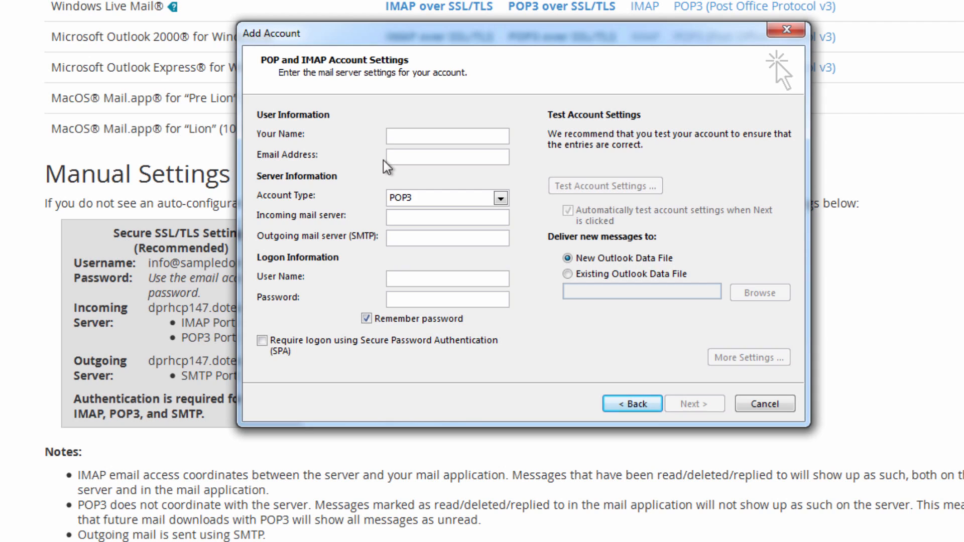
pyautogui.write('Doteasy')
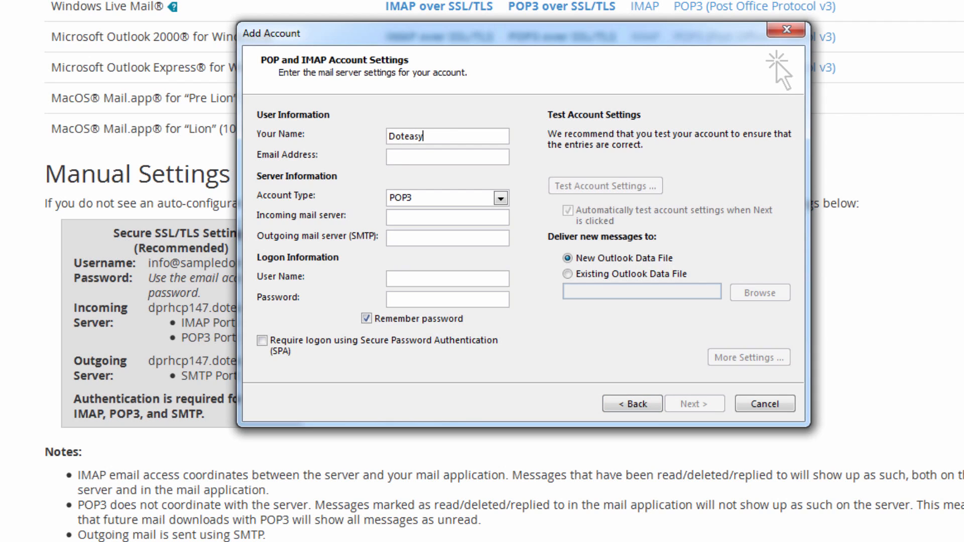
pyautogui.write('Graham')
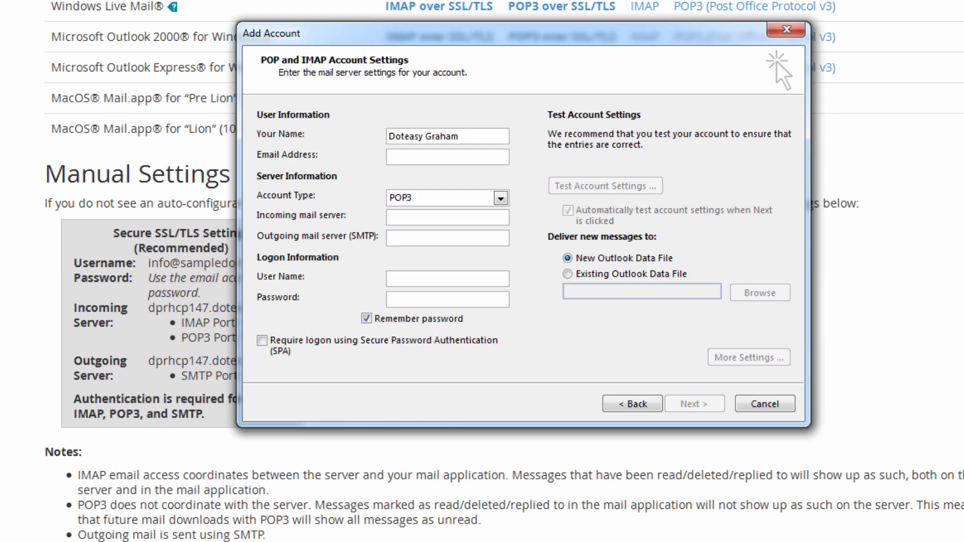
pyautogui.click(447, 157)
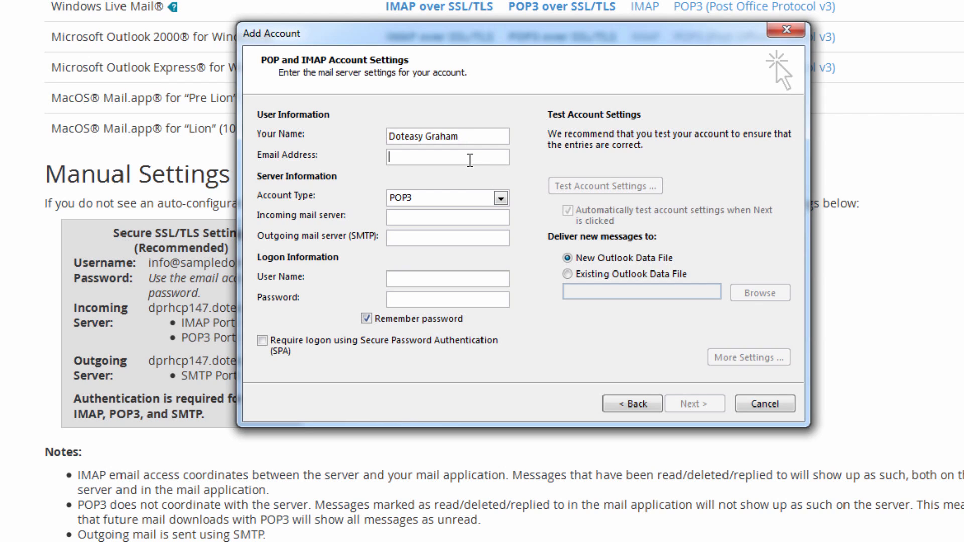
pyautogui.write('info@sampledomain.net')
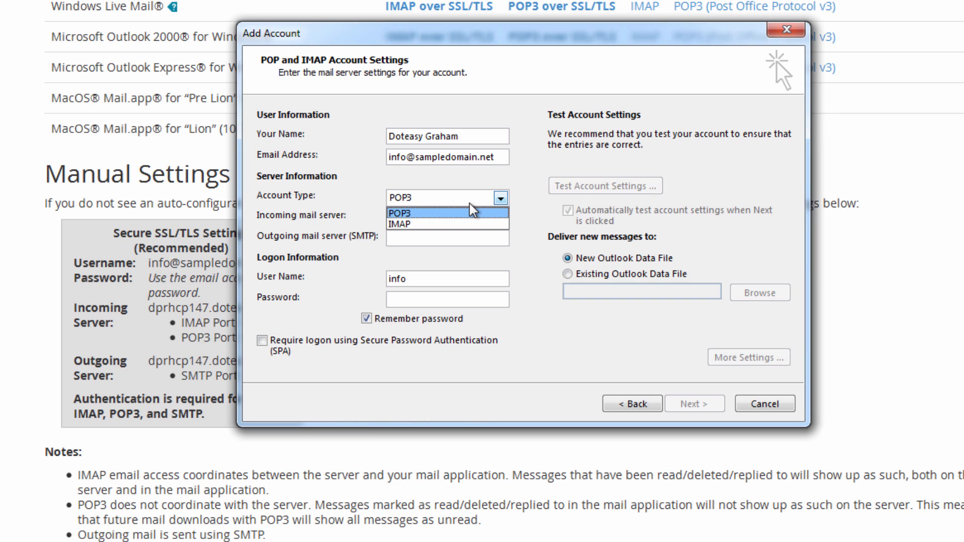
pyautogui.moveTo(443, 225)
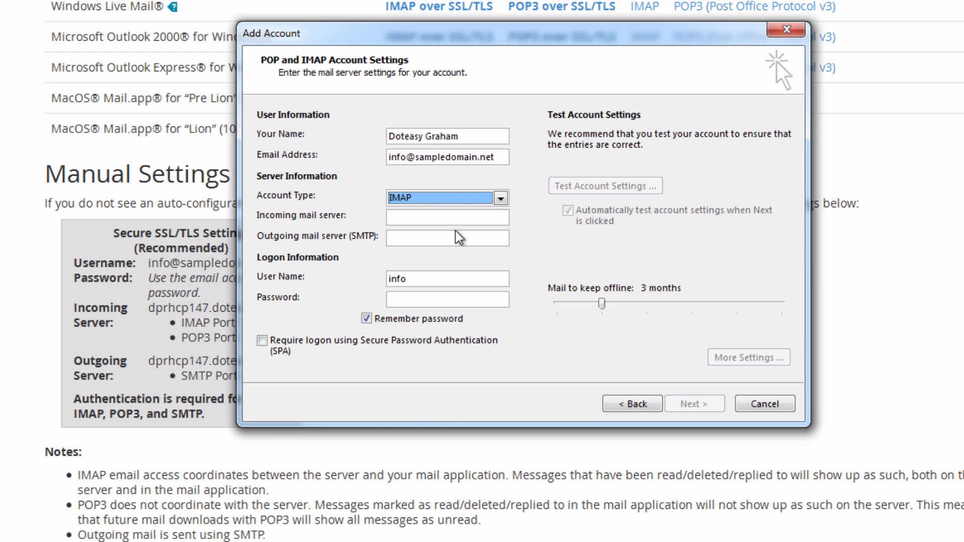
# Set both incoming and outgoing servers to dprhcp147.doteasy.com and enter the password.
pyautogui.click(447, 216)
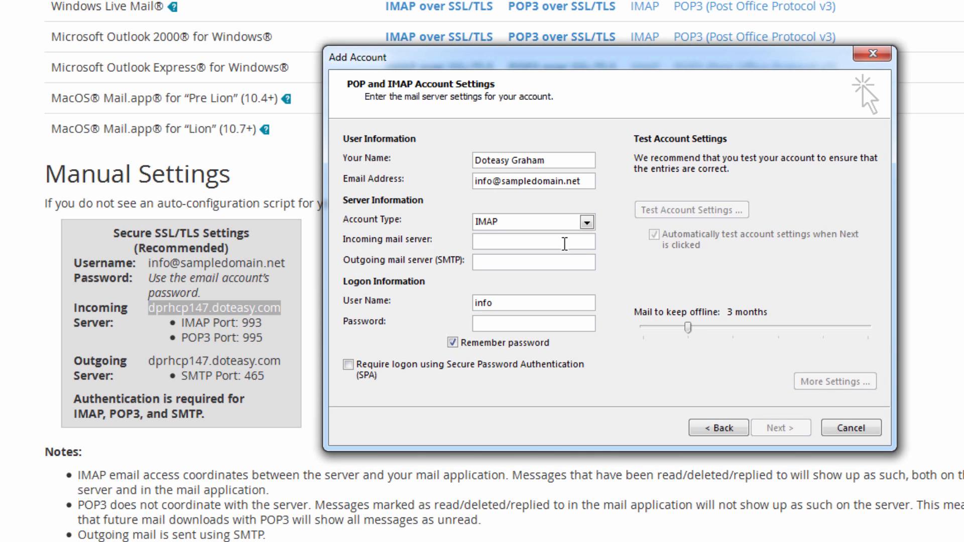
pyautogui.write('dprhcp147.doteasy.com')
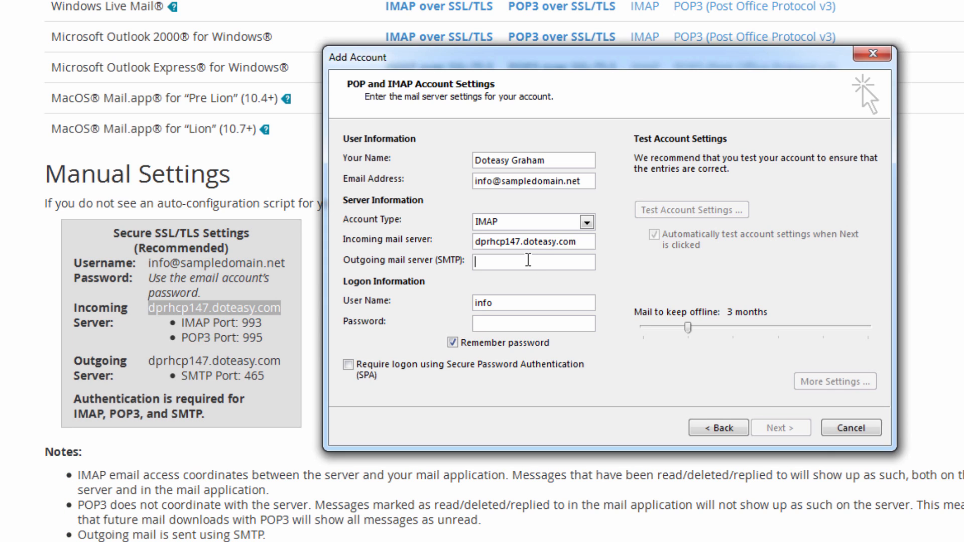
pyautogui.write('dprhcp147.doteasy.com')
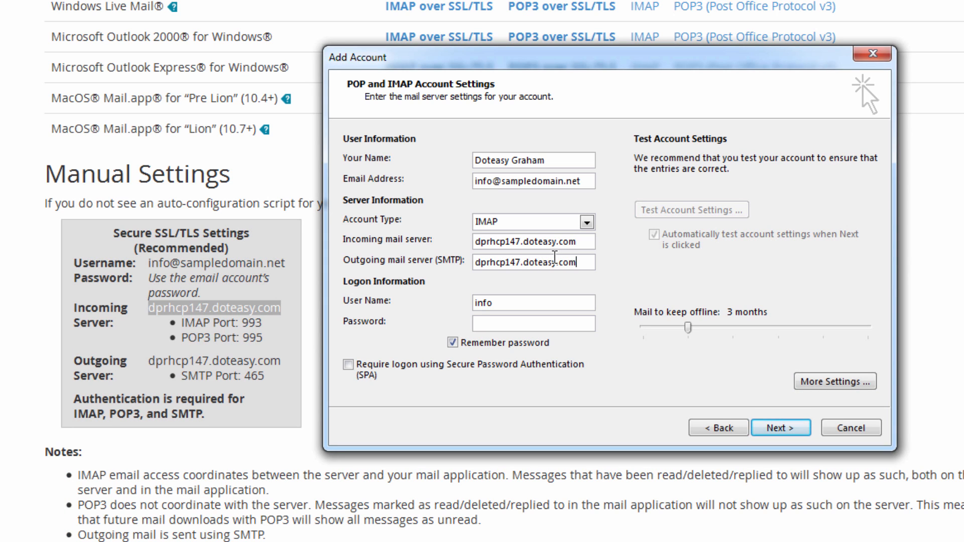
pyautogui.moveTo(580, 255)
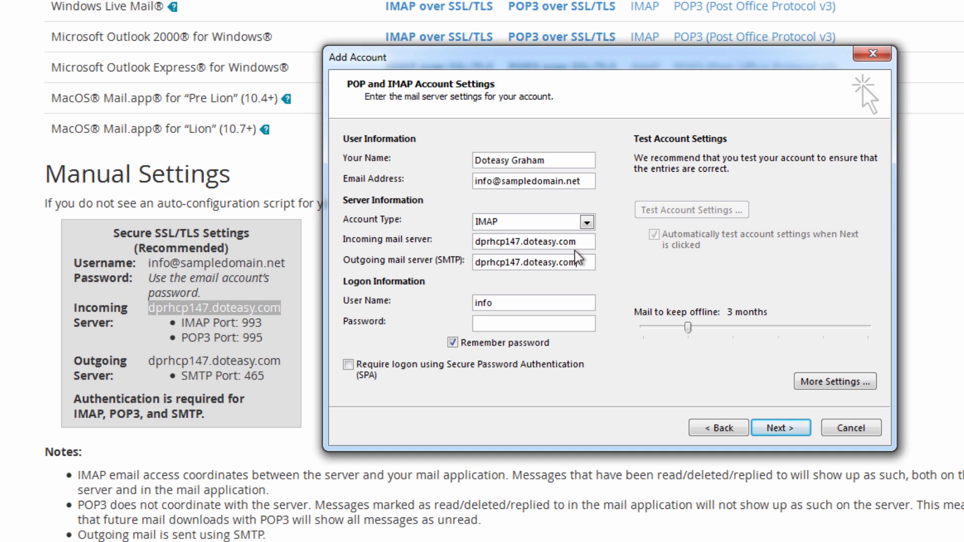
pyautogui.moveTo(577, 255)
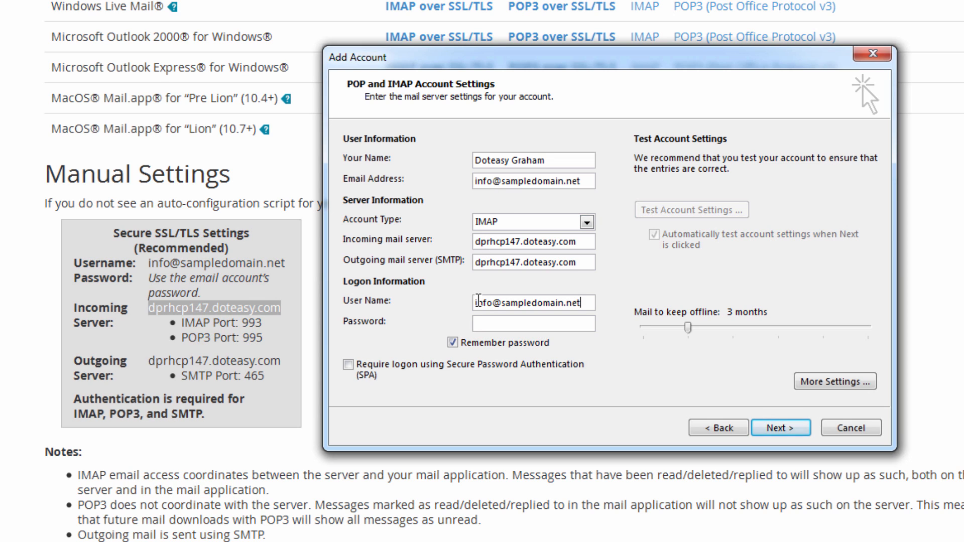
pyautogui.click(532, 323)
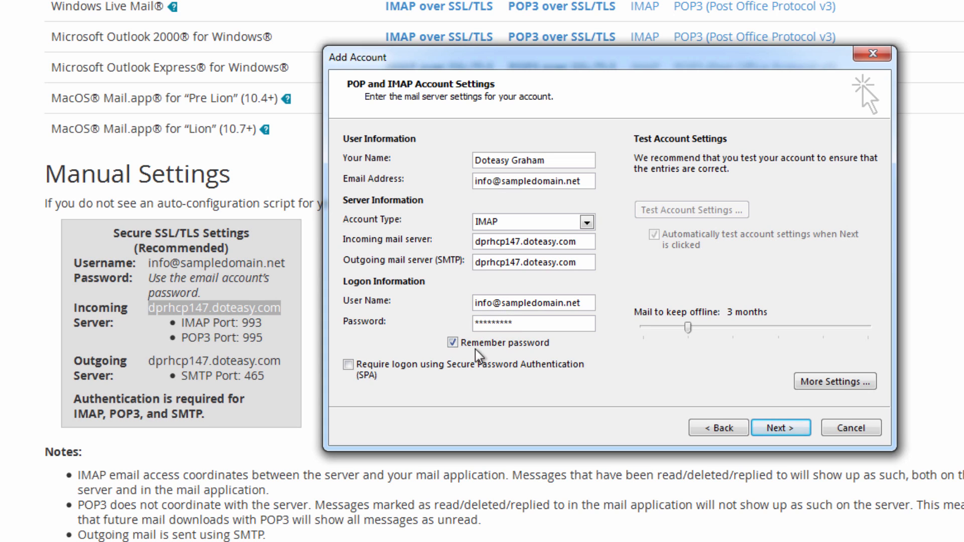
pyautogui.click(533, 323)
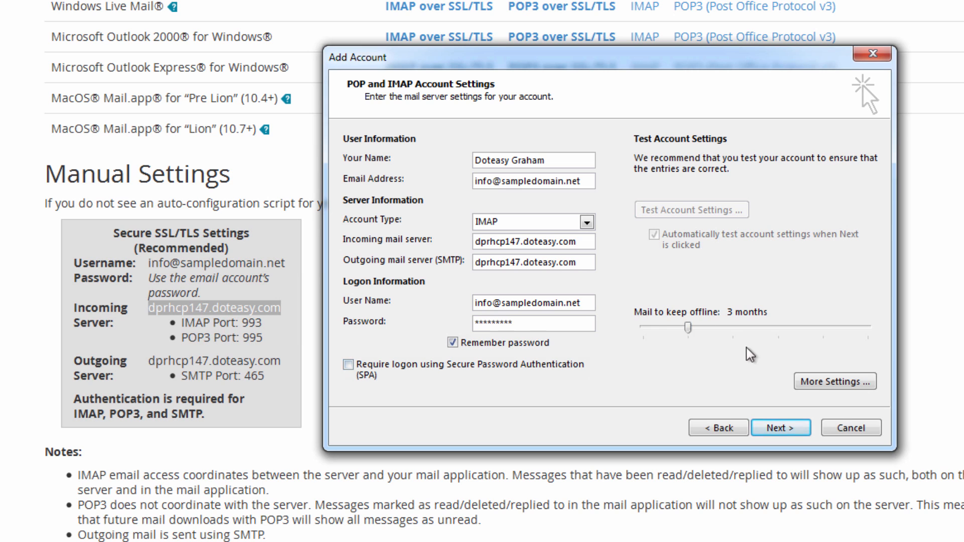
# Require outgoing server authentication using the same settings as the incoming server.
pyautogui.click(833, 381)
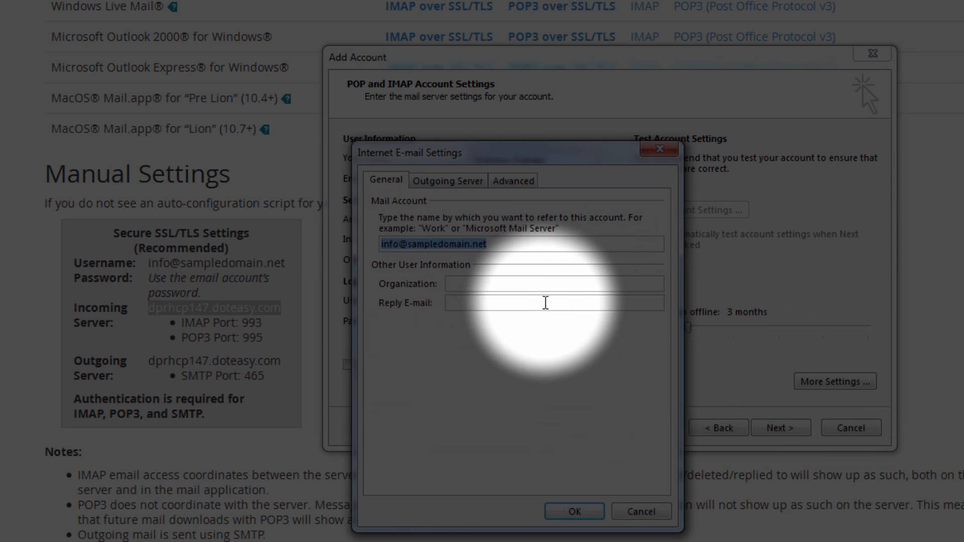
pyautogui.click(447, 180)
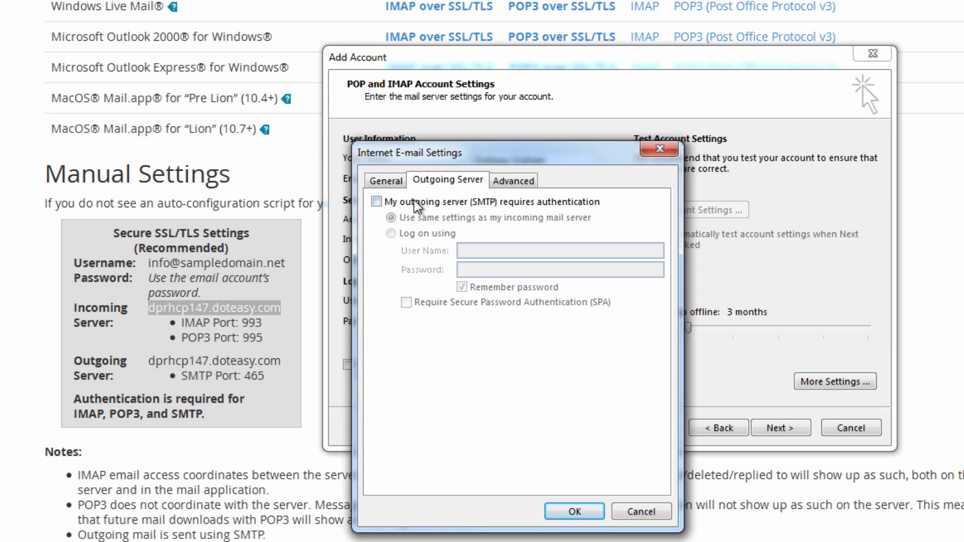
pyautogui.click(375, 202)
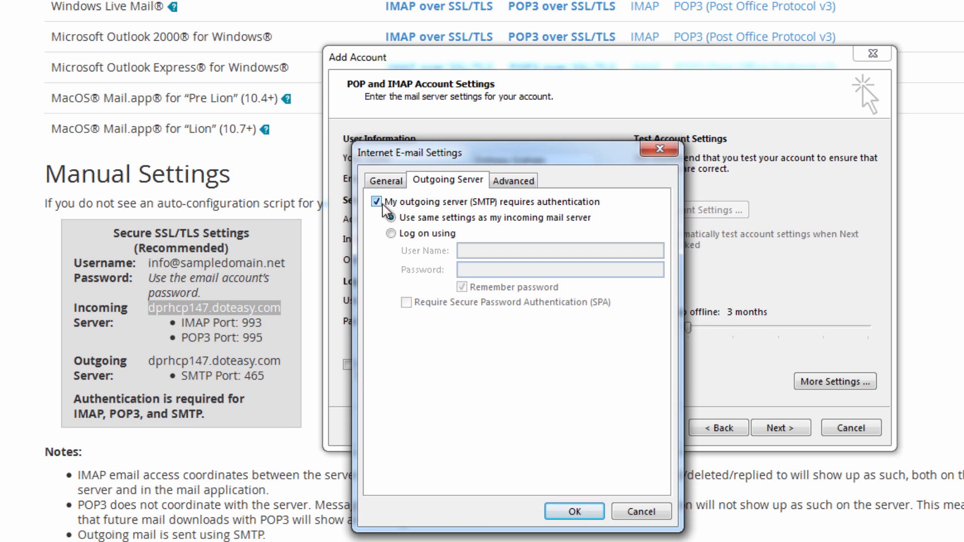
pyautogui.click(391, 217)
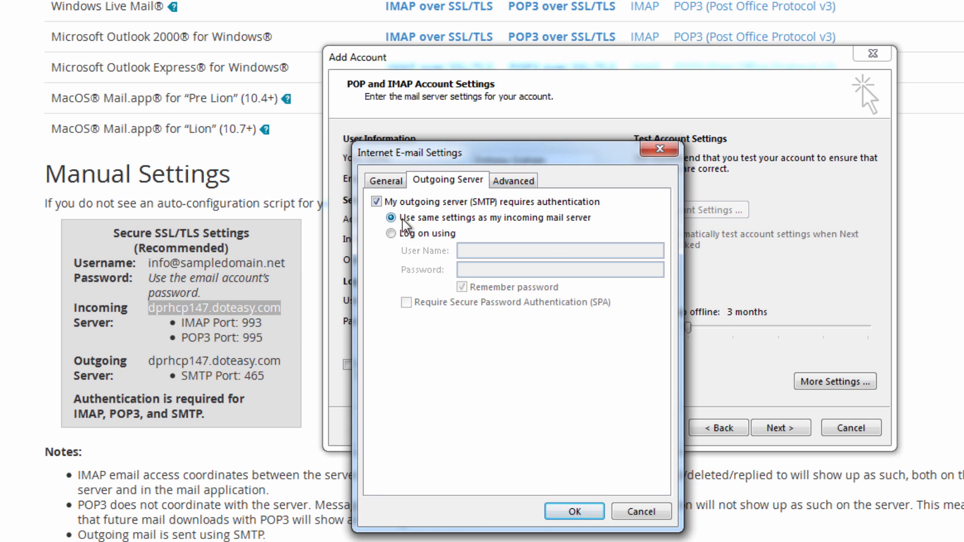
pyautogui.moveTo(555, 229)
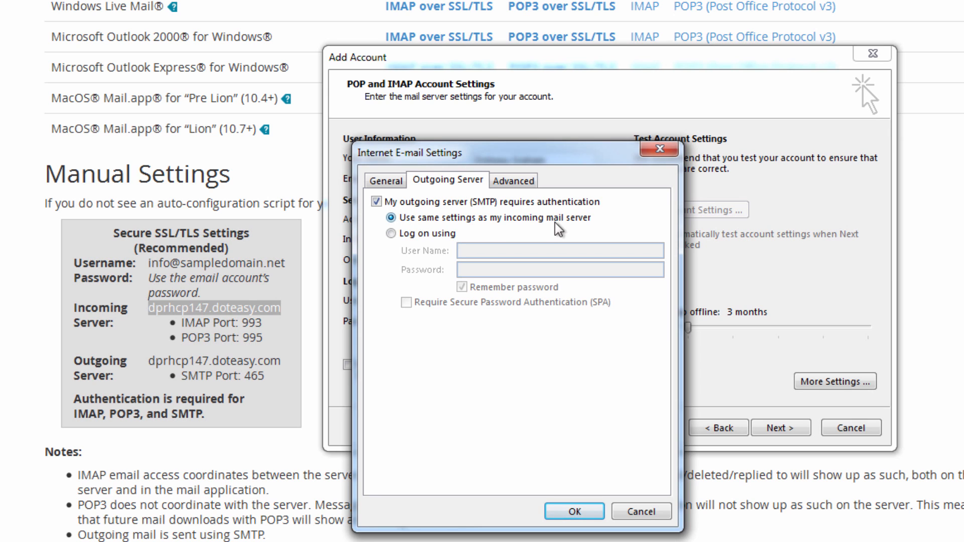
pyautogui.click(513, 180)
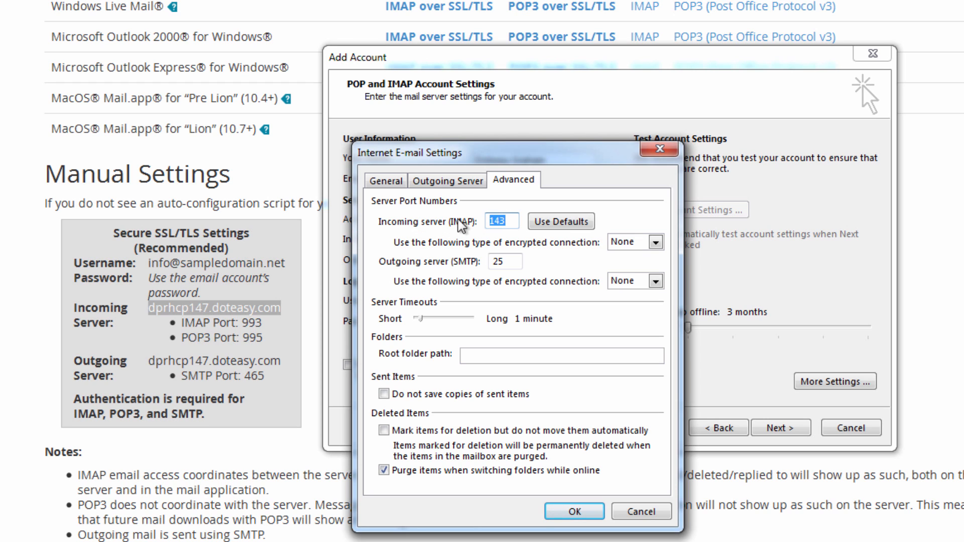
# Set incoming port 993 and outgoing port 465, both using SSL encryption.
pyautogui.write('993')
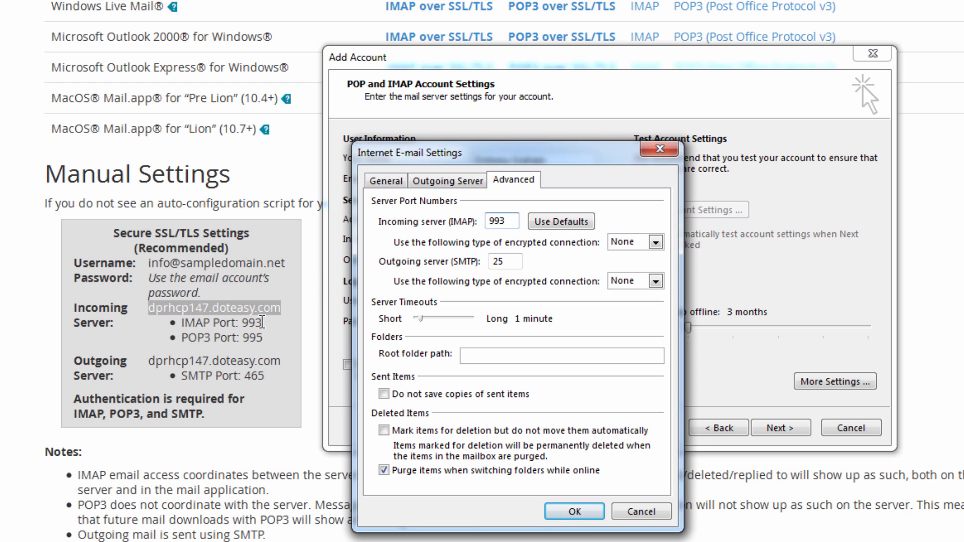
pyautogui.click(653, 242)
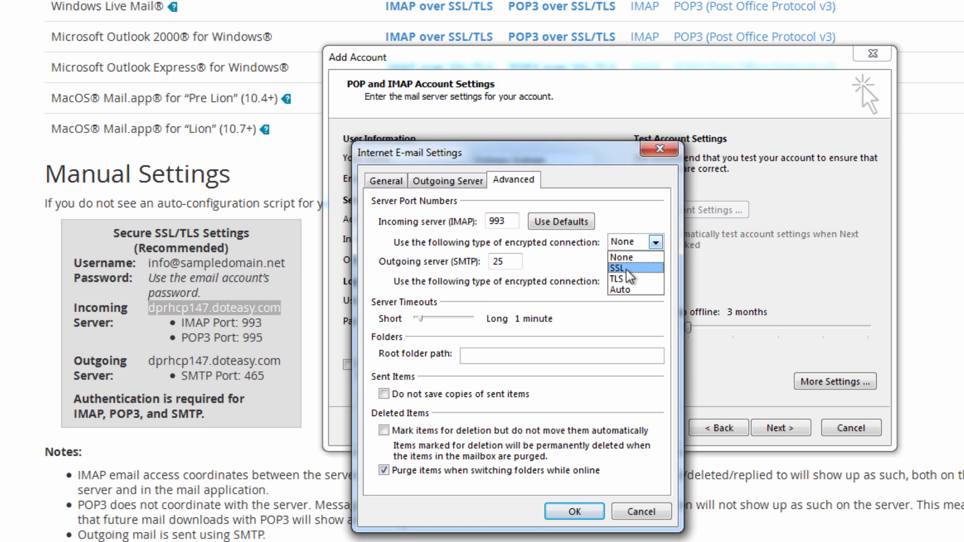
pyautogui.click(616, 267)
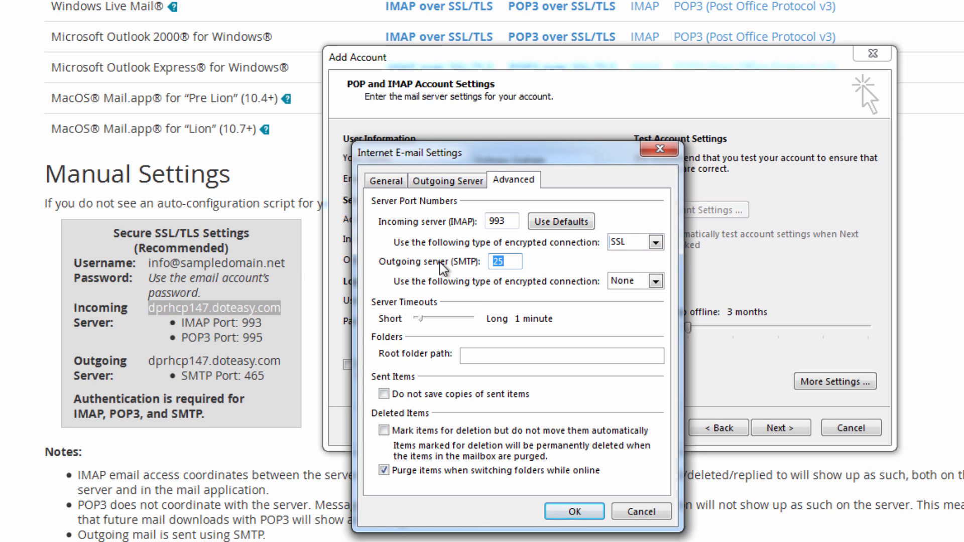
pyautogui.write('465')
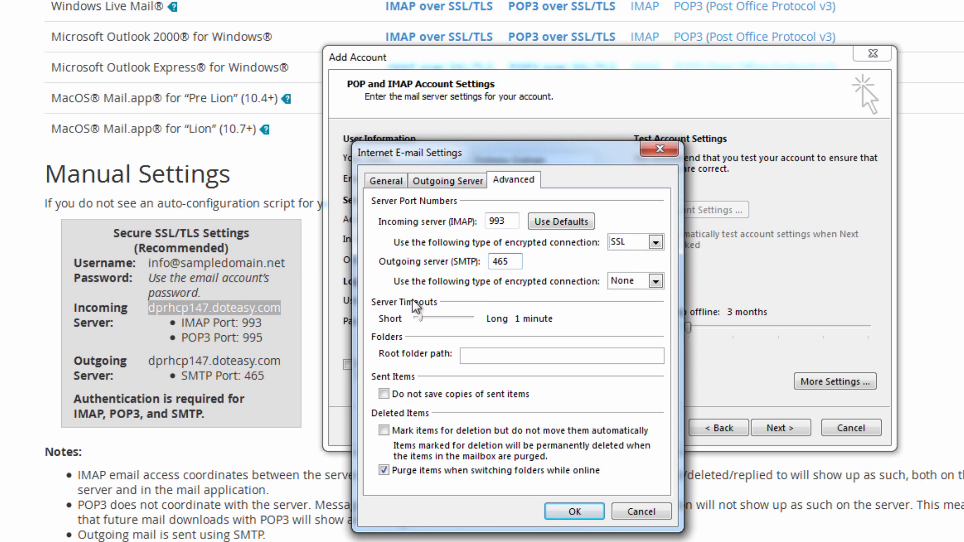
pyautogui.click(654, 281)
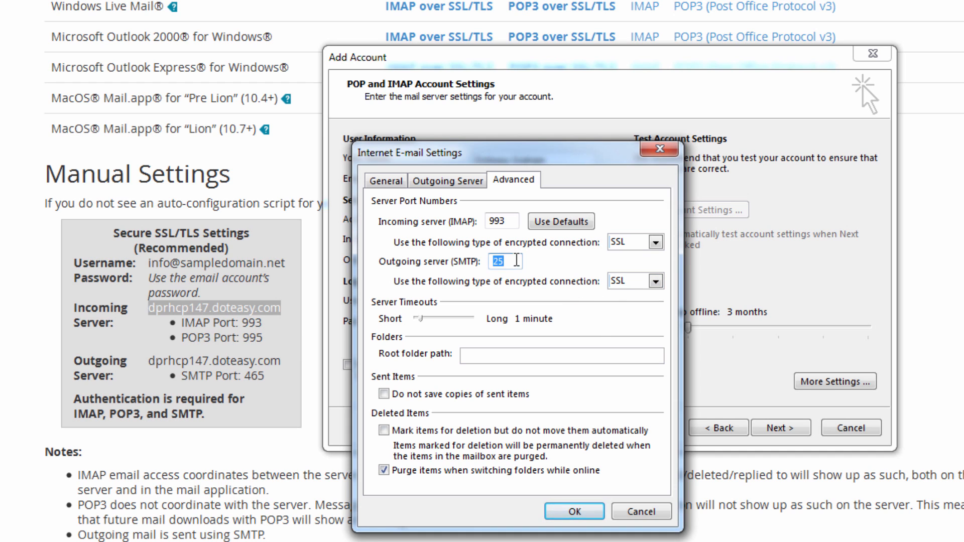
pyautogui.write('46')
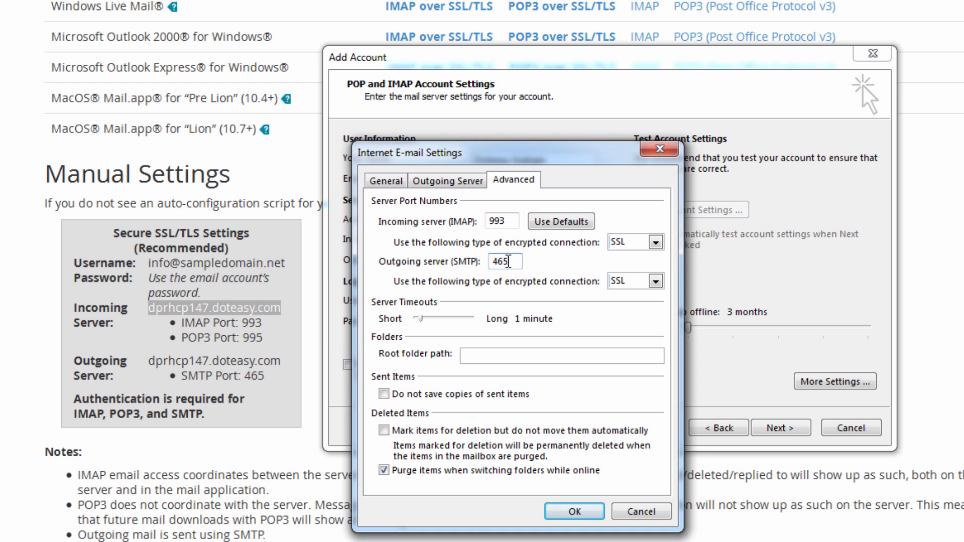
pyautogui.moveTo(462, 337)
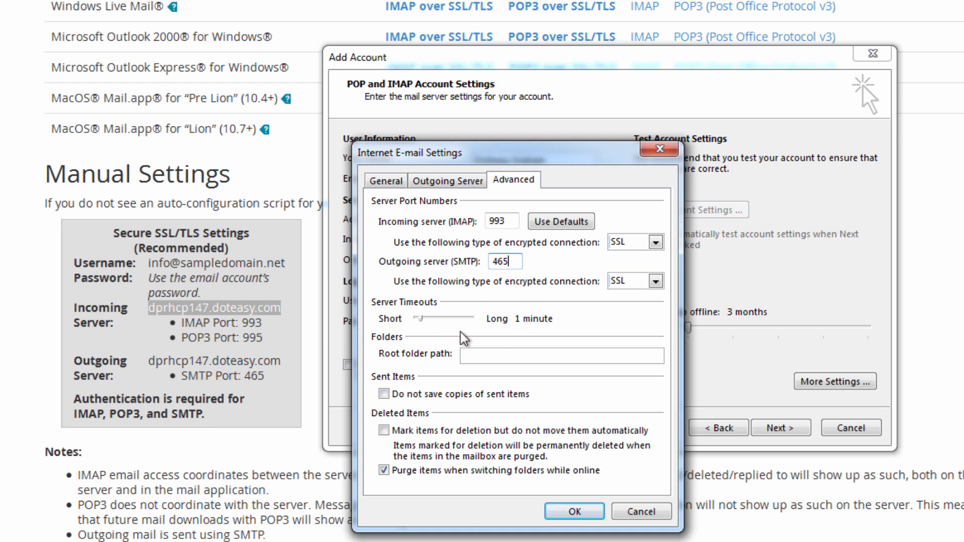
pyautogui.moveTo(587, 372)
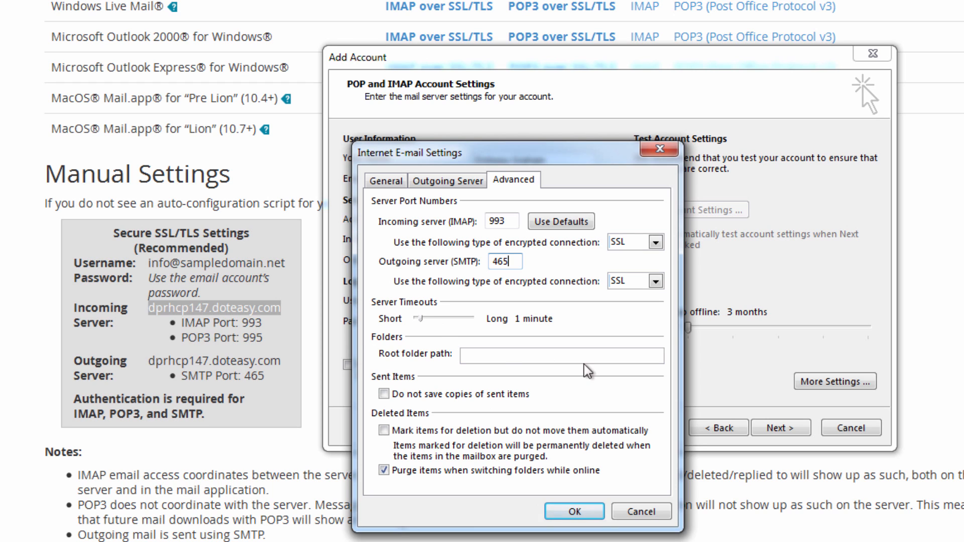
# Set the root folder path to INBOX and confirm the advanced settings.
pyautogui.click(560, 356)
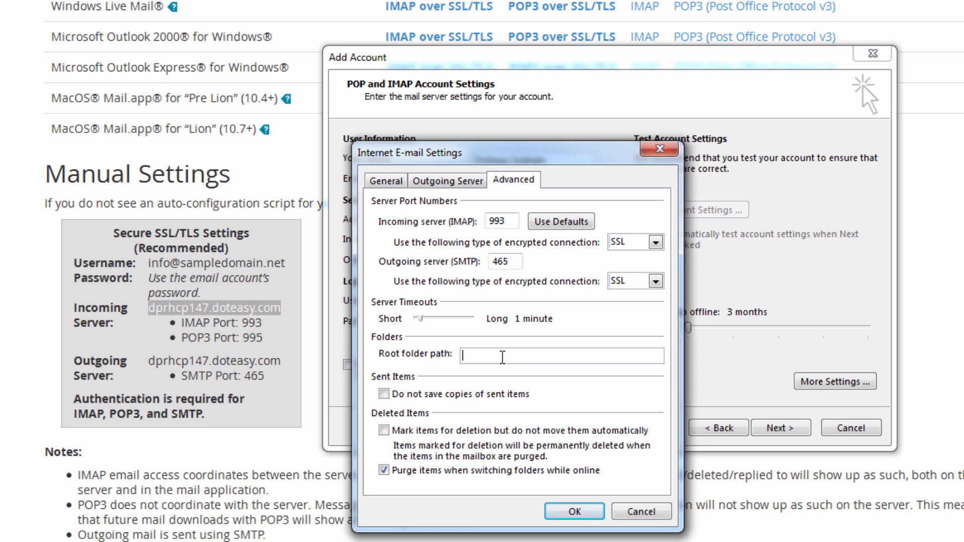
pyautogui.write('\\')
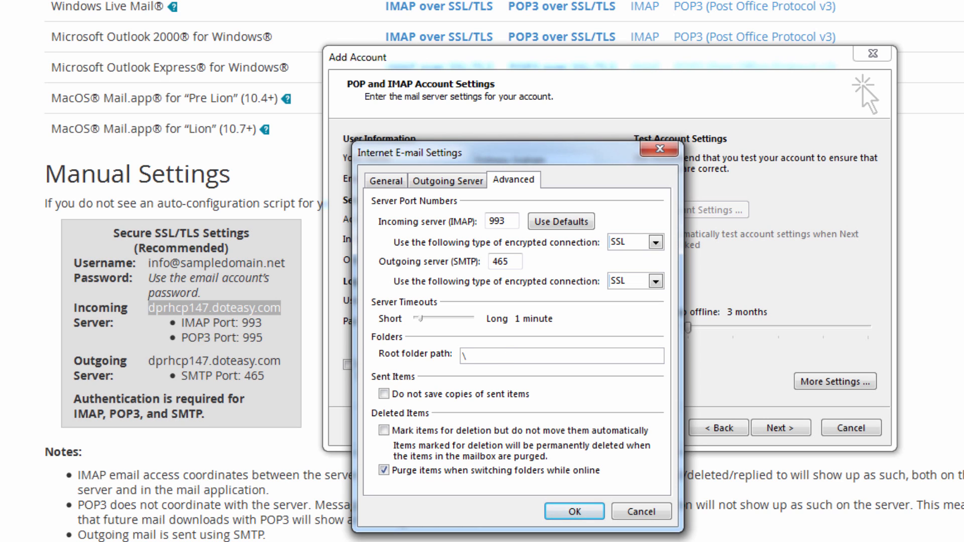
pyautogui.write('INBOX')
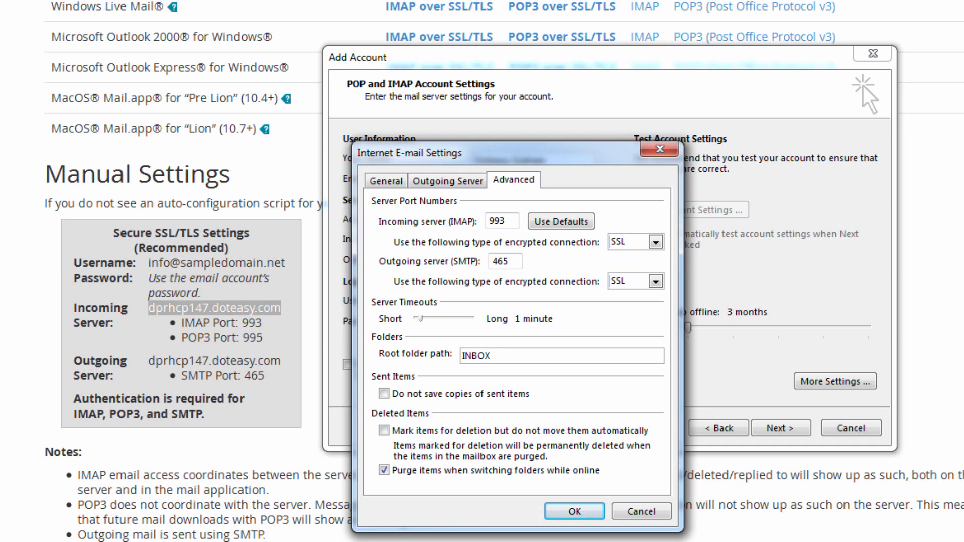
pyautogui.click(572, 511)
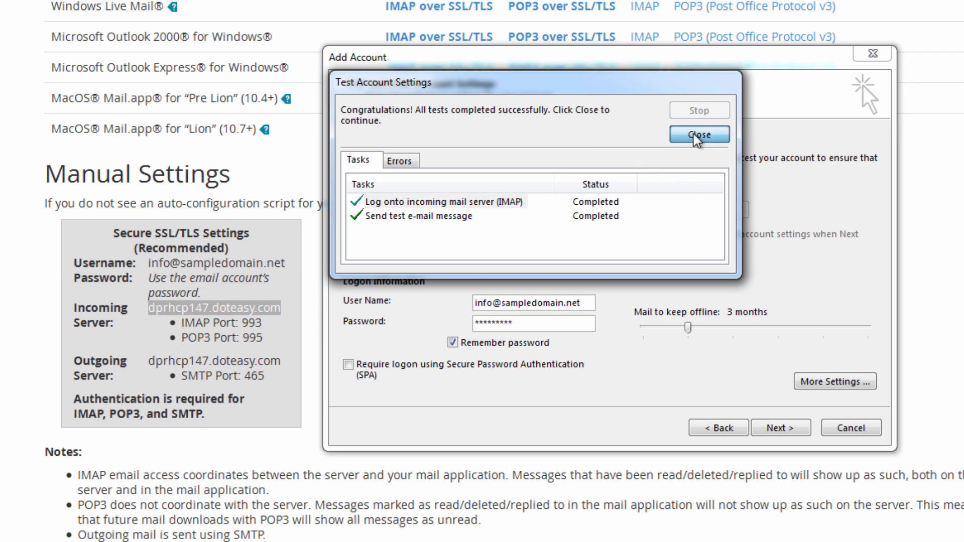
pyautogui.click(699, 134)
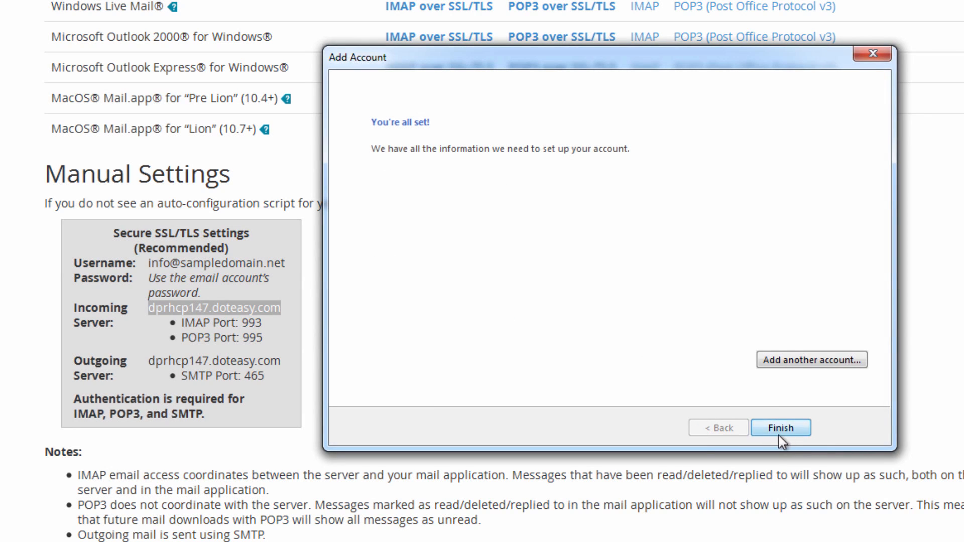
pyautogui.click(779, 427)
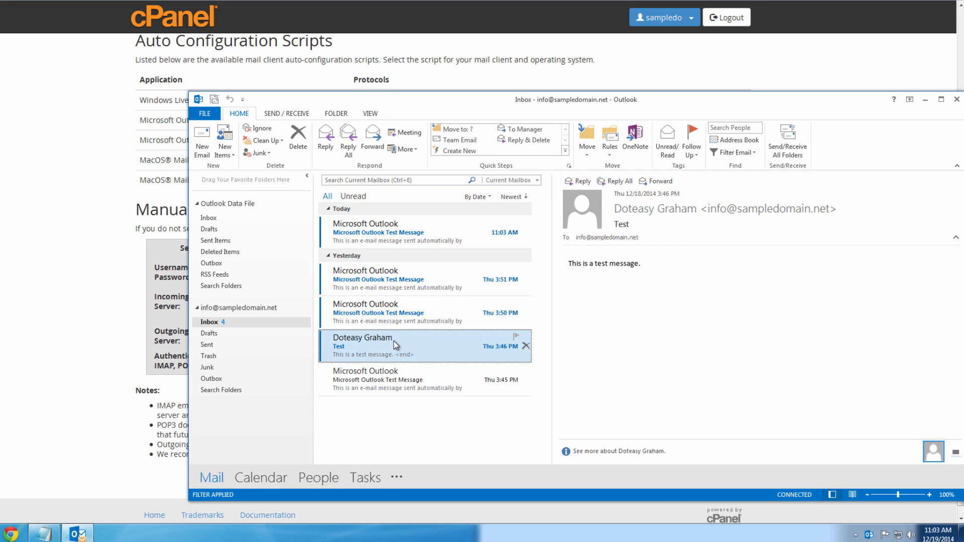
# Open today's 11:03 AM Microsoft Outlook Test Message in the Reading Pane.
pyautogui.click(399, 279)
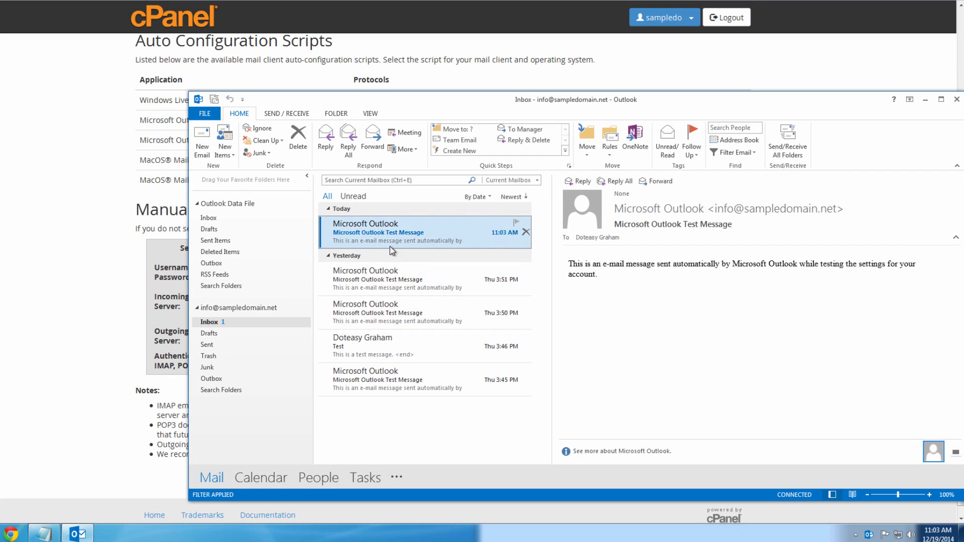
pyautogui.moveTo(202, 137)
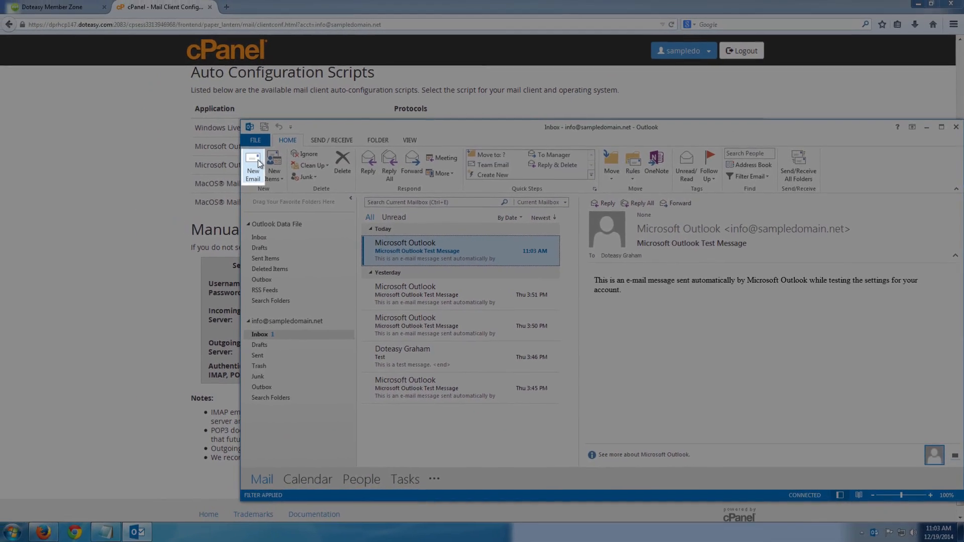
pyautogui.click(252, 166)
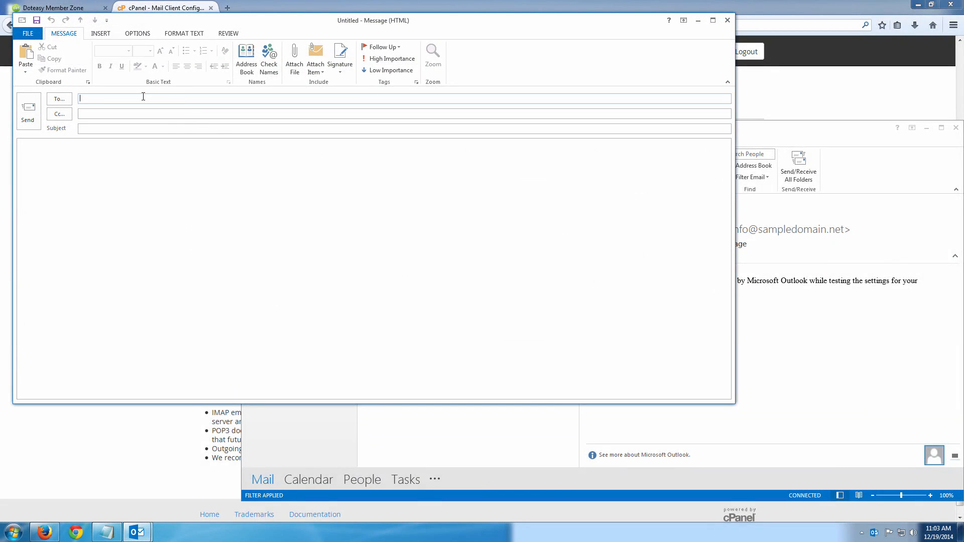
pyautogui.write('info@sampledomain.n')
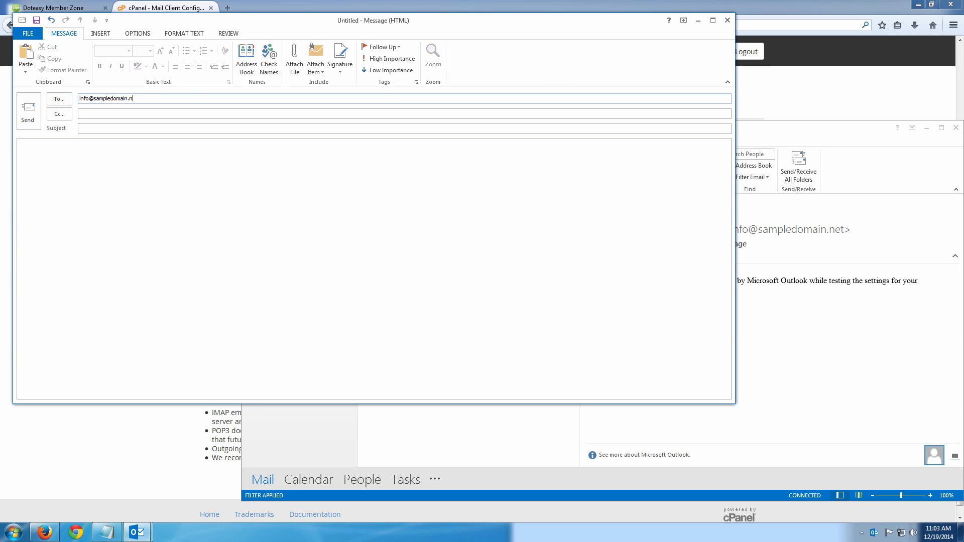
pyautogui.write('et')
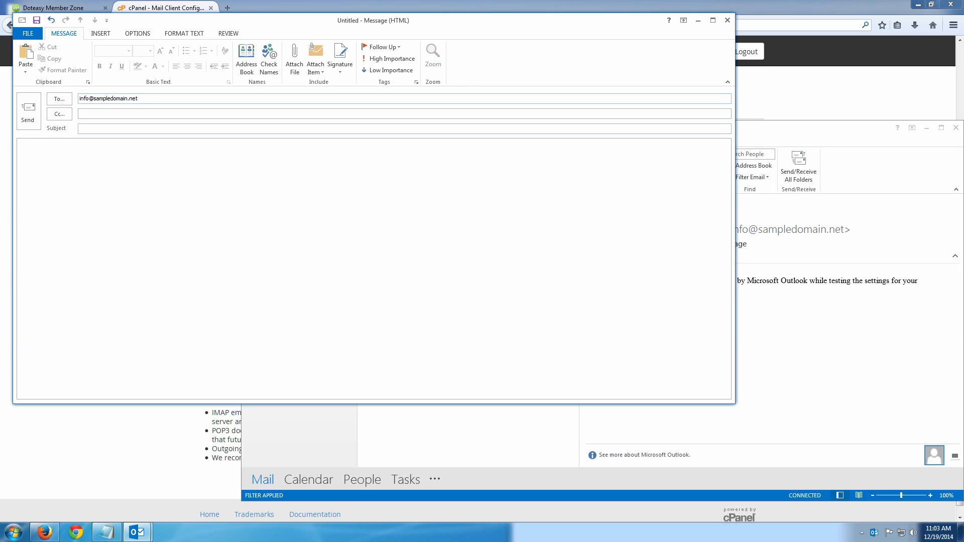
pyautogui.write('This')
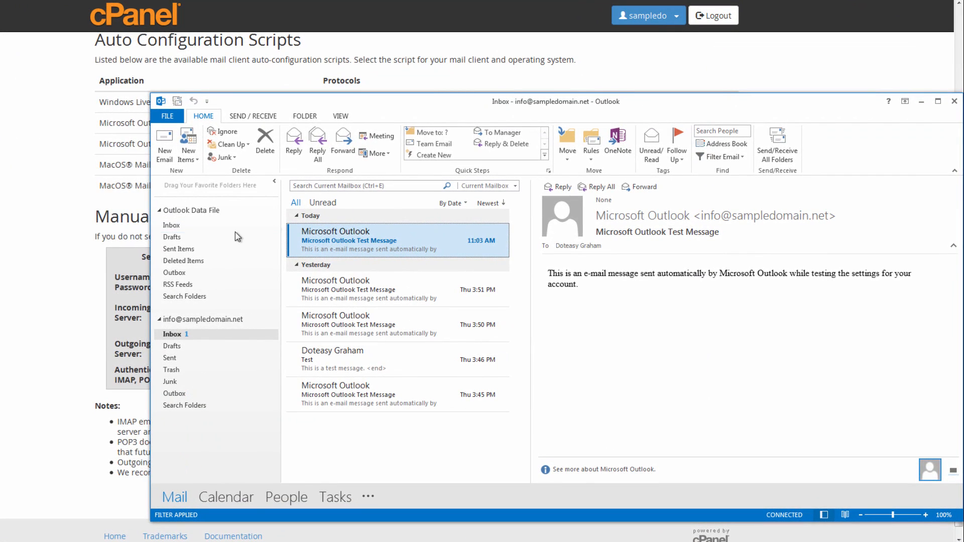
# Confirm the 11:04 AM Test message in Sent, then read it in the Inbox.
pyautogui.click(170, 358)
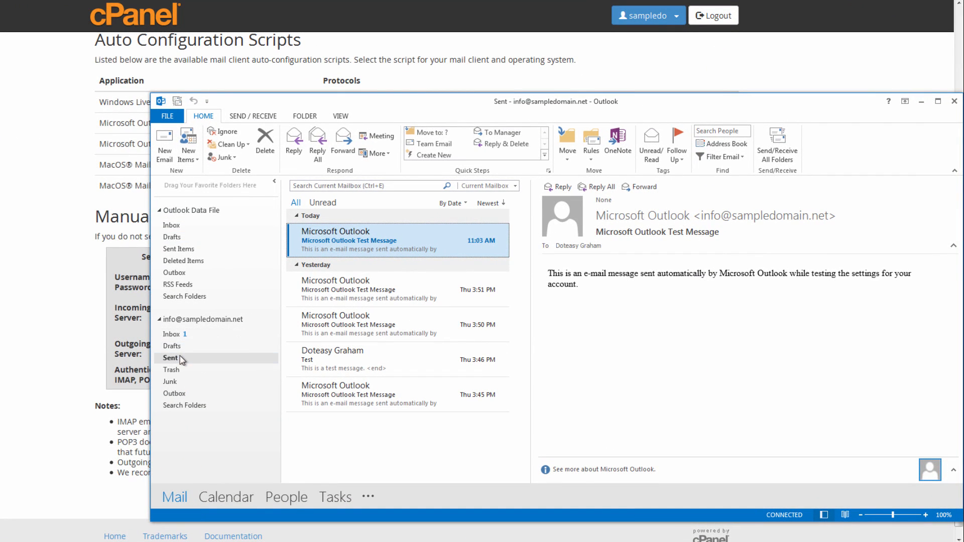
pyautogui.click(169, 358)
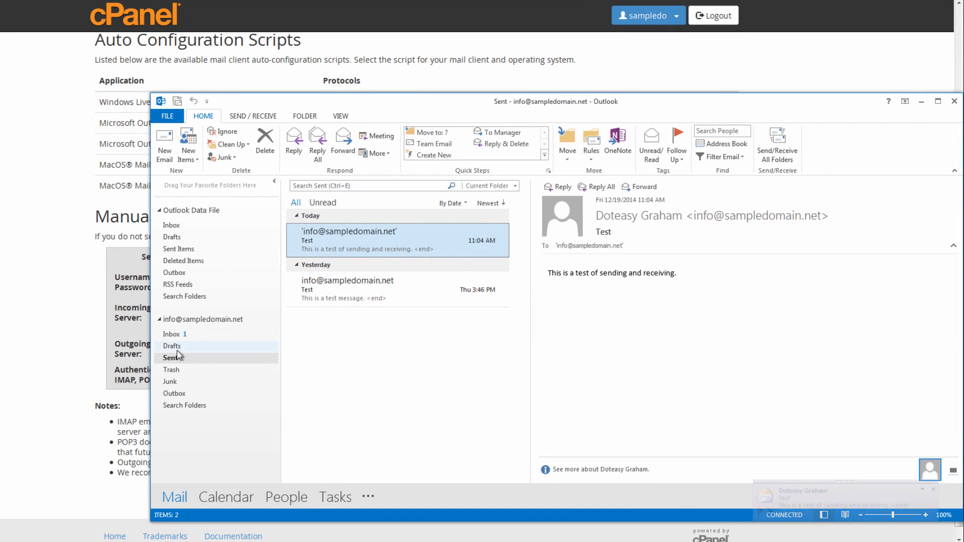
pyautogui.click(172, 334)
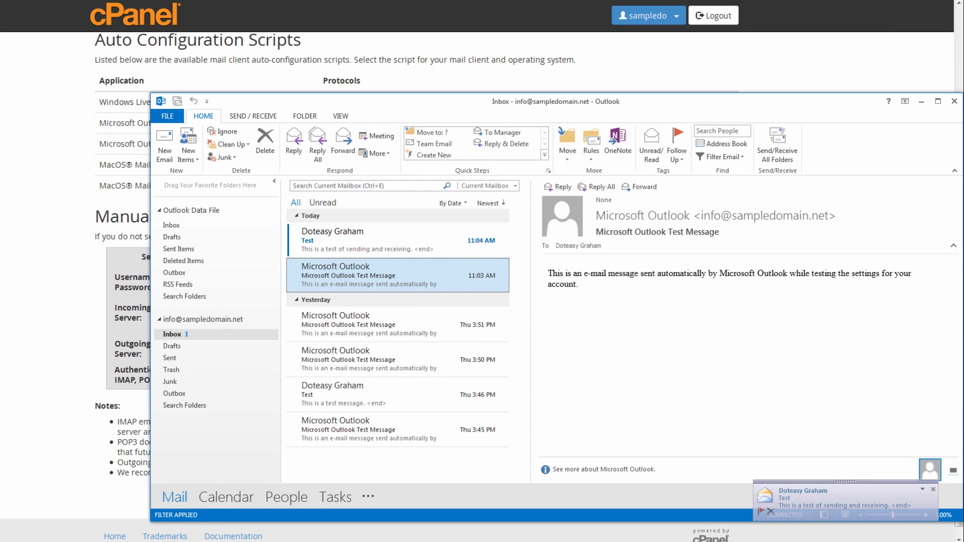
pyautogui.moveTo(436, 360)
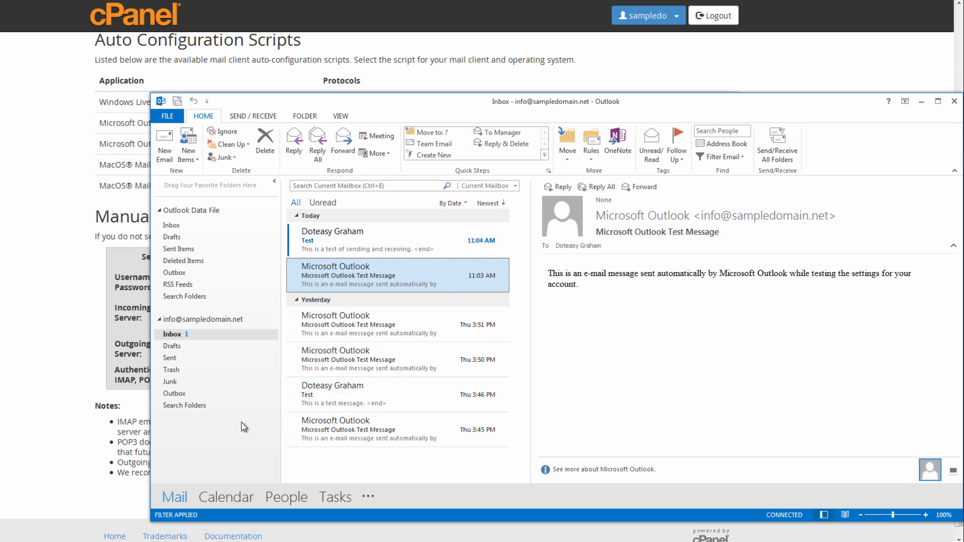
pyautogui.click(169, 358)
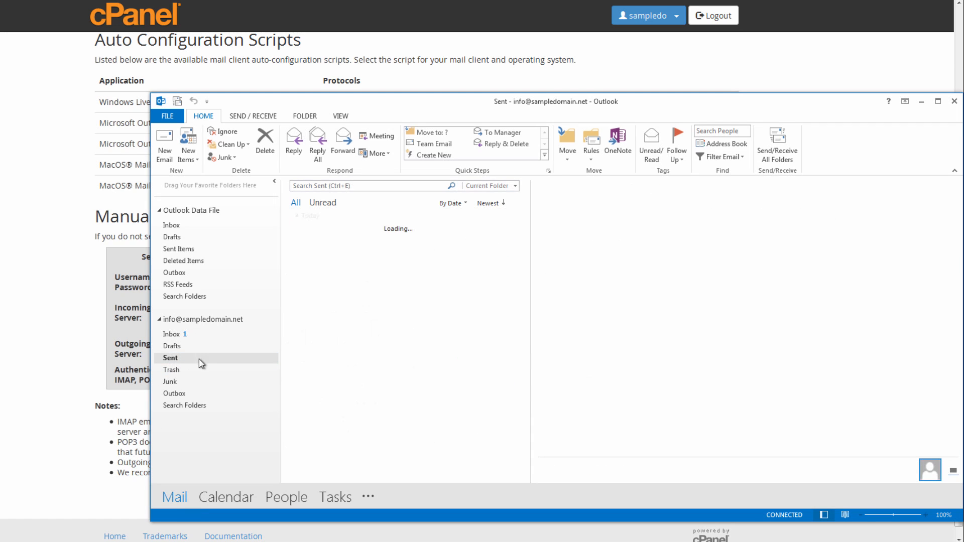
pyautogui.click(369, 240)
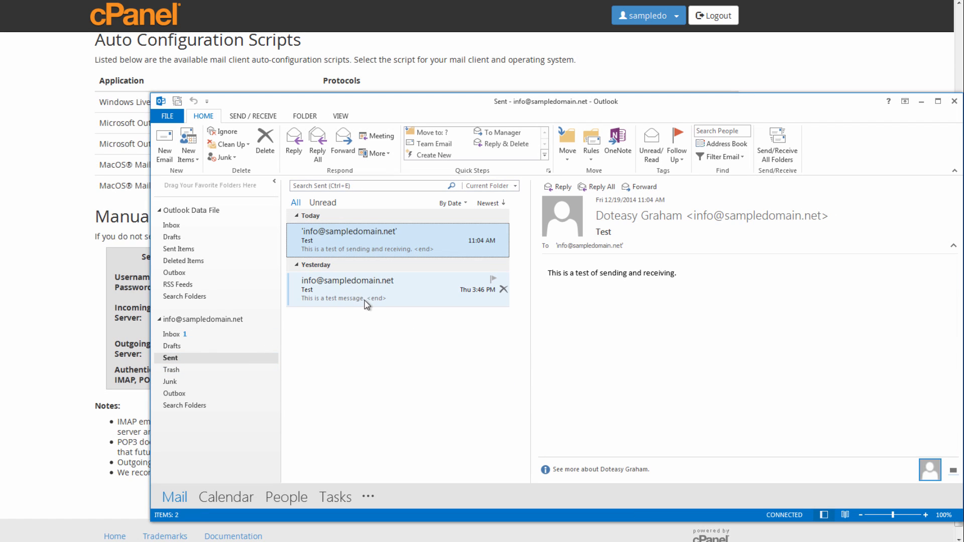
pyautogui.click(369, 240)
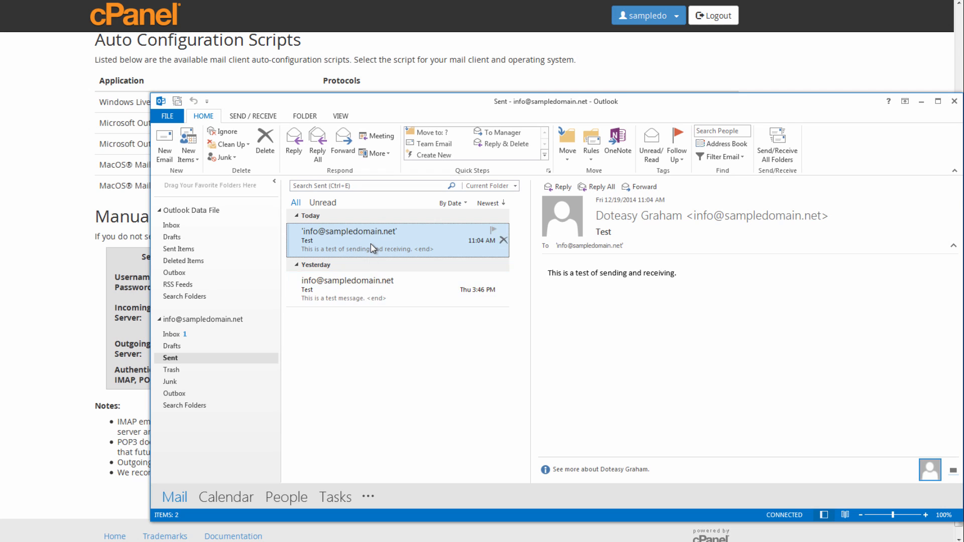
pyautogui.moveTo(386, 250)
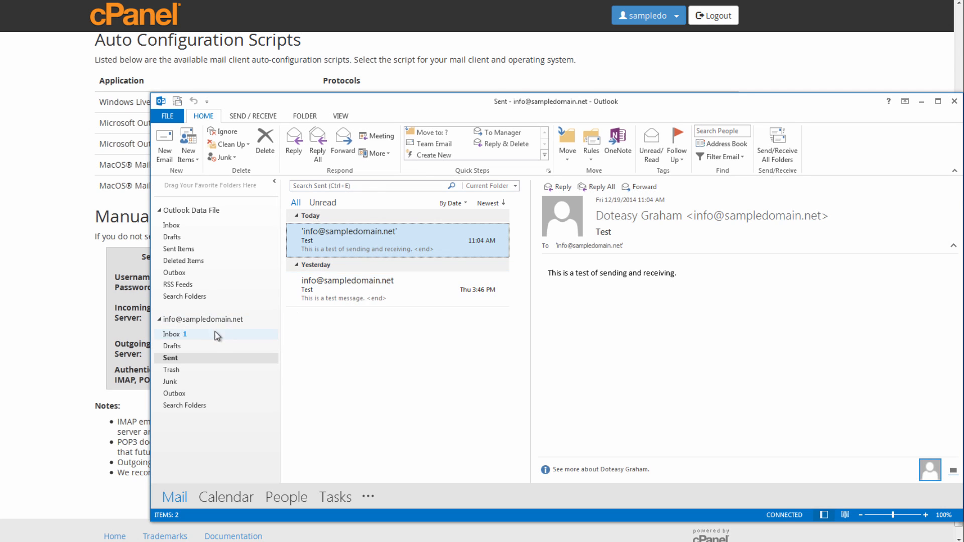
pyautogui.click(170, 334)
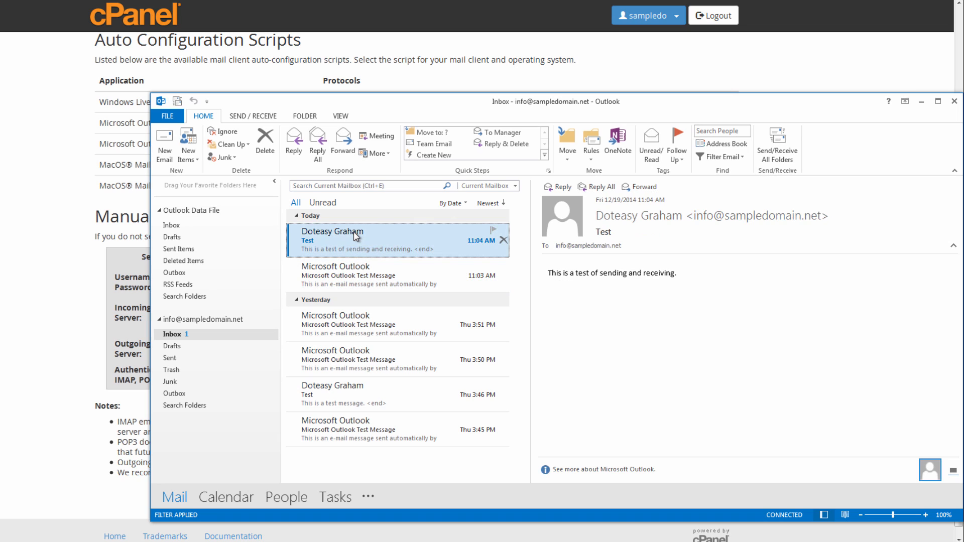